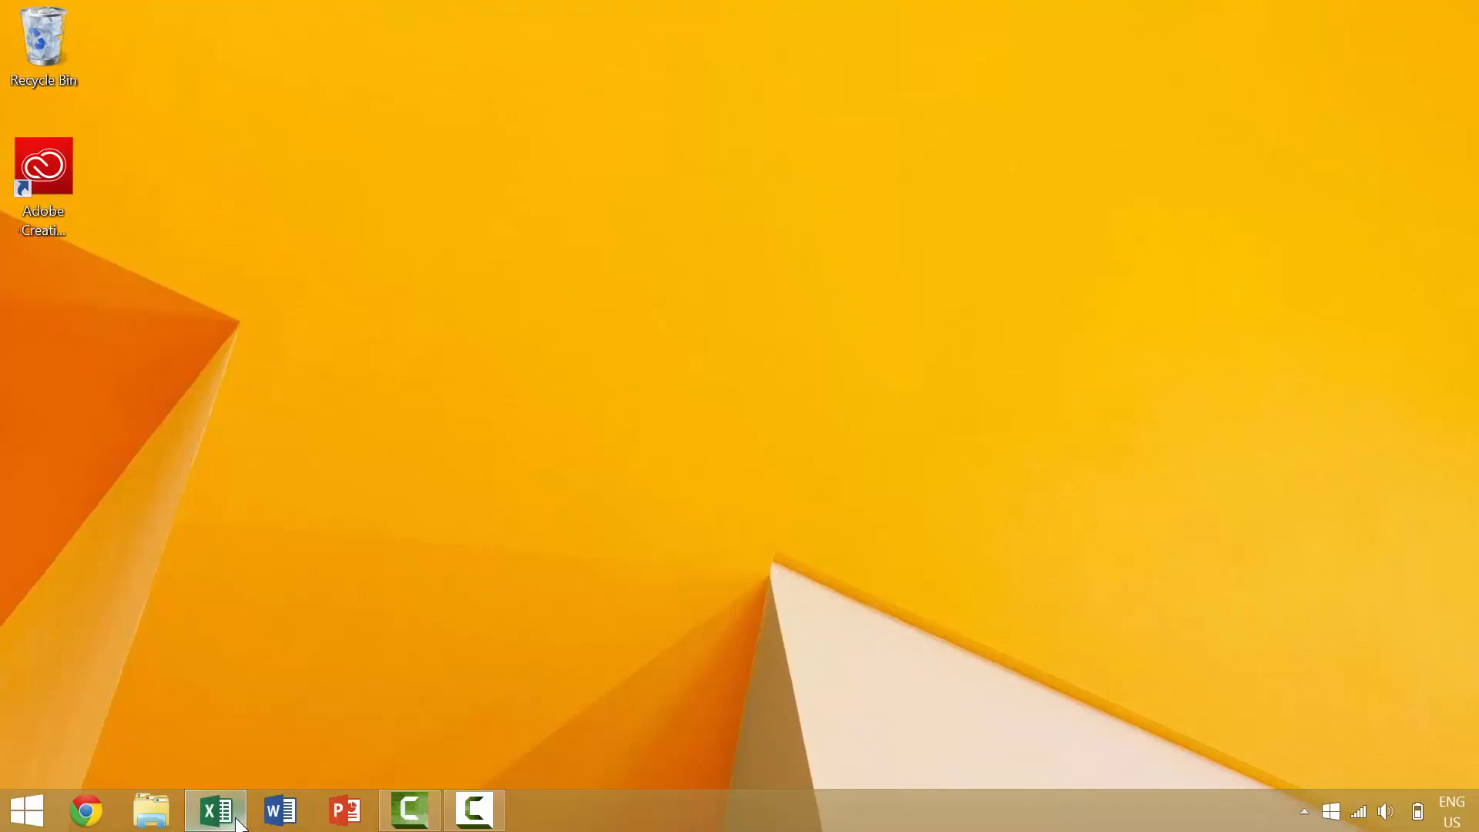
- Bring up the sales workbook and select Year 1 and Year 4 quantity, price, revenue and costs cells
click(216, 809)
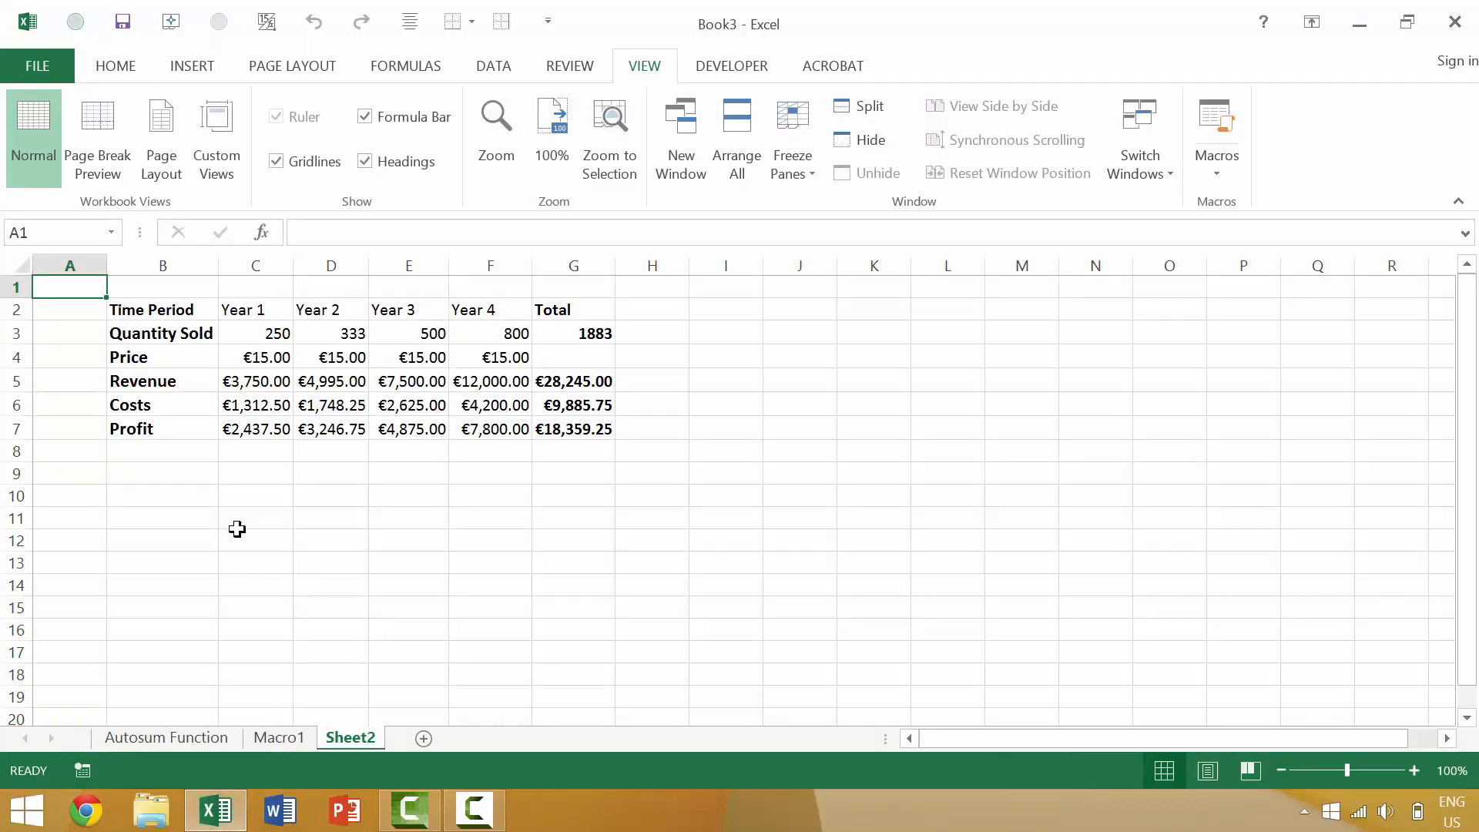
mouse_move(262, 357)
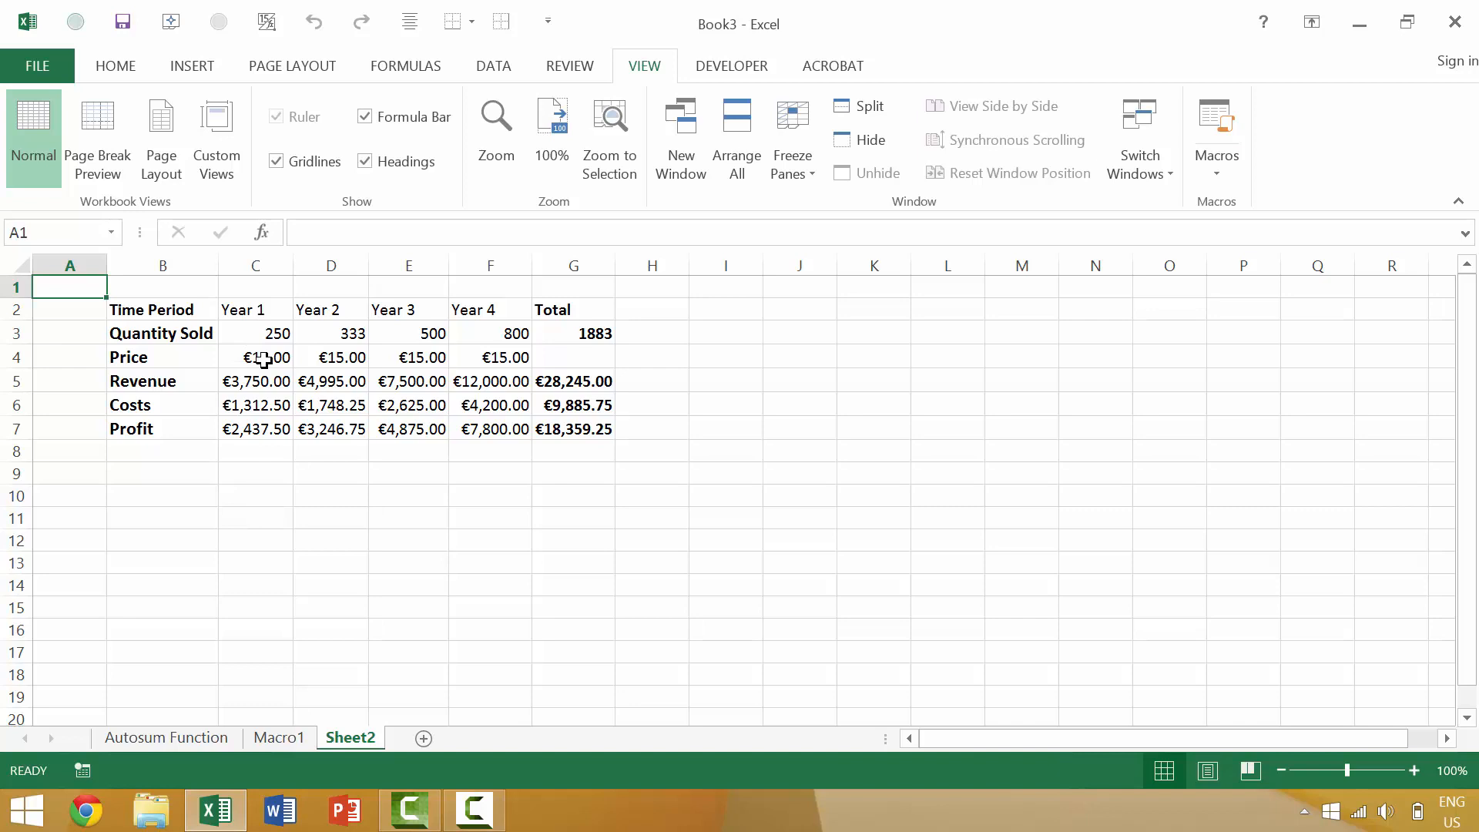
click(256, 333)
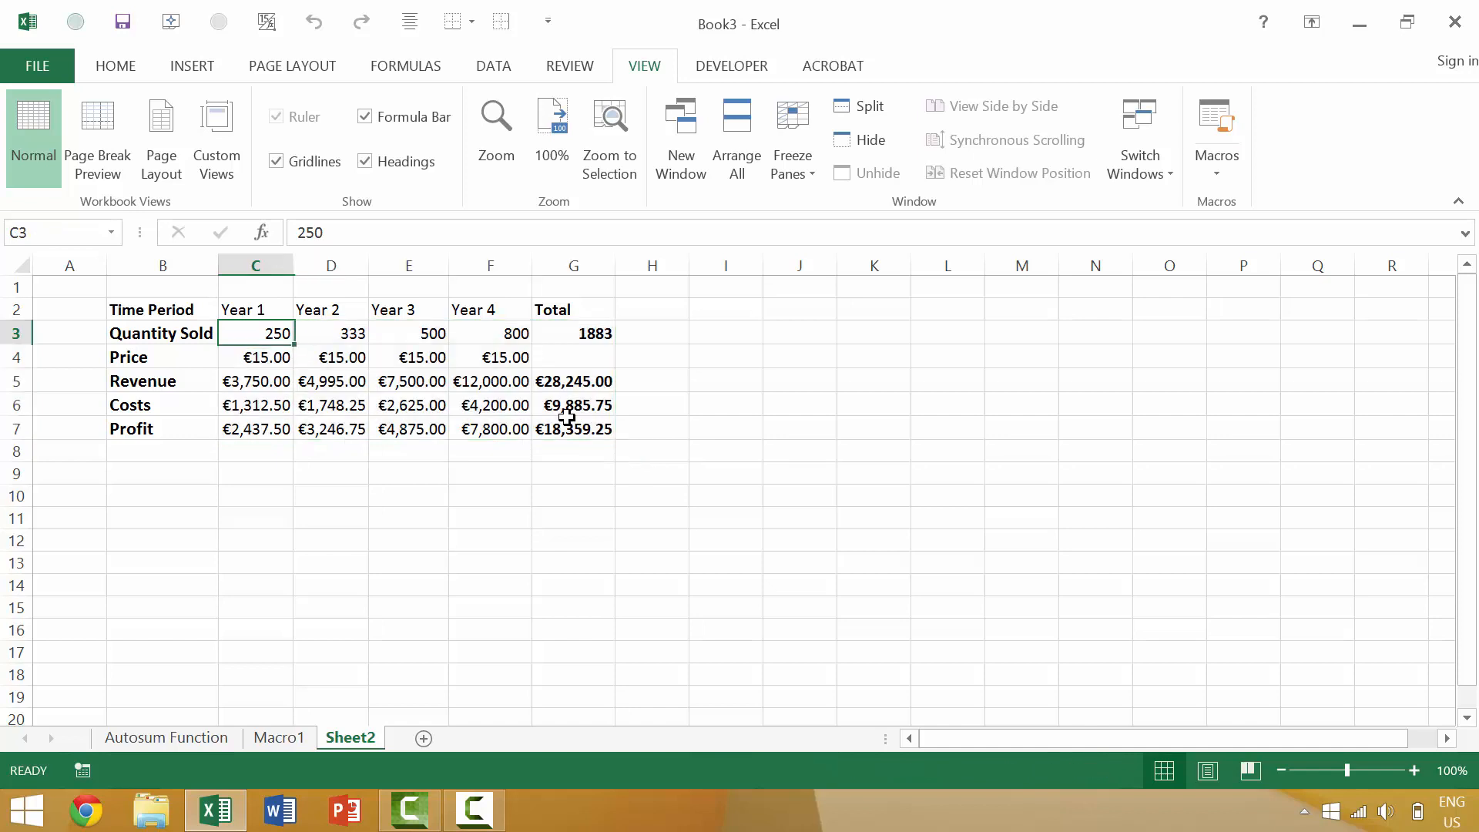
mouse_move(521, 382)
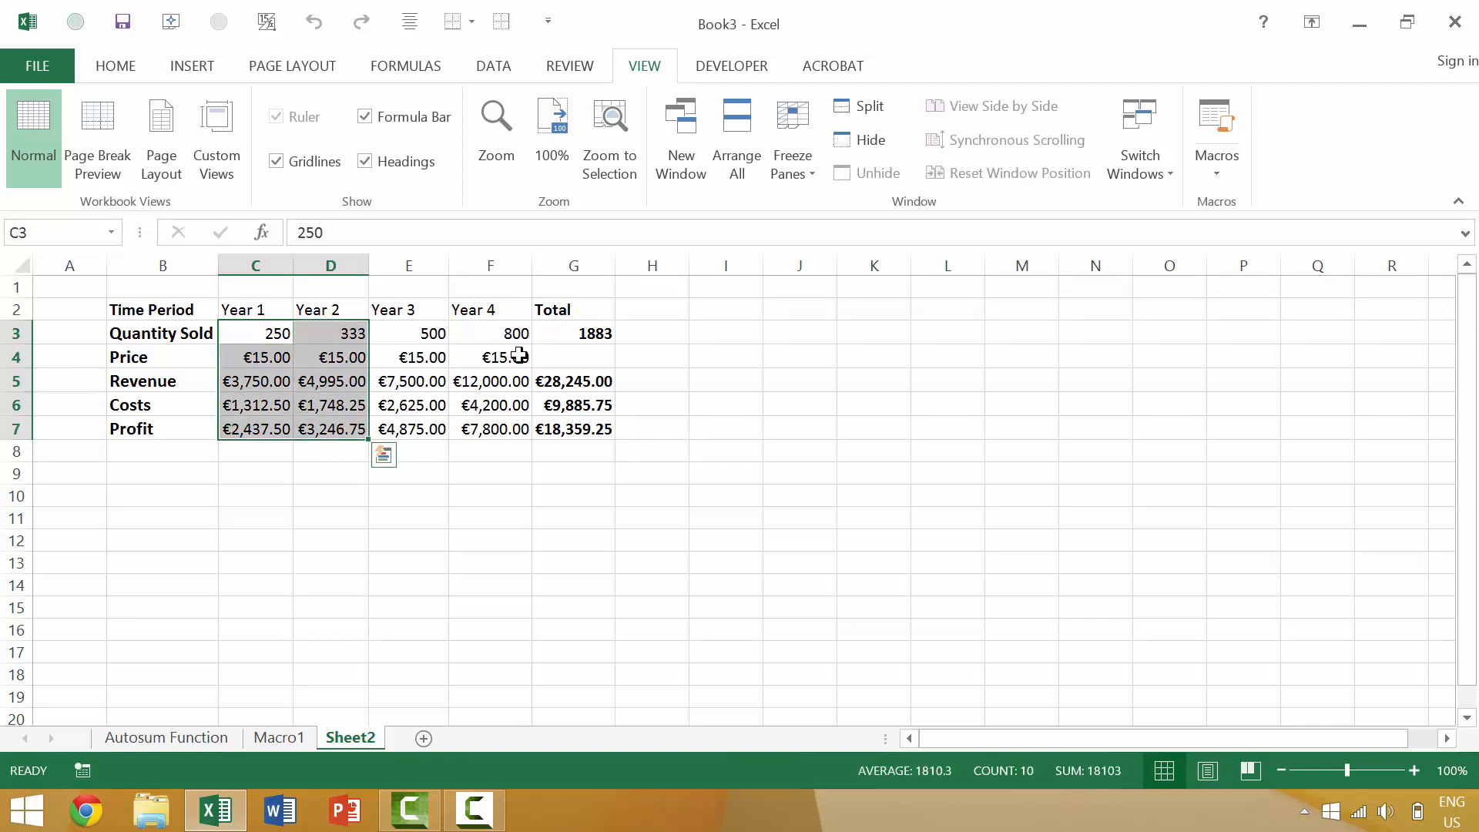
click(490, 333)
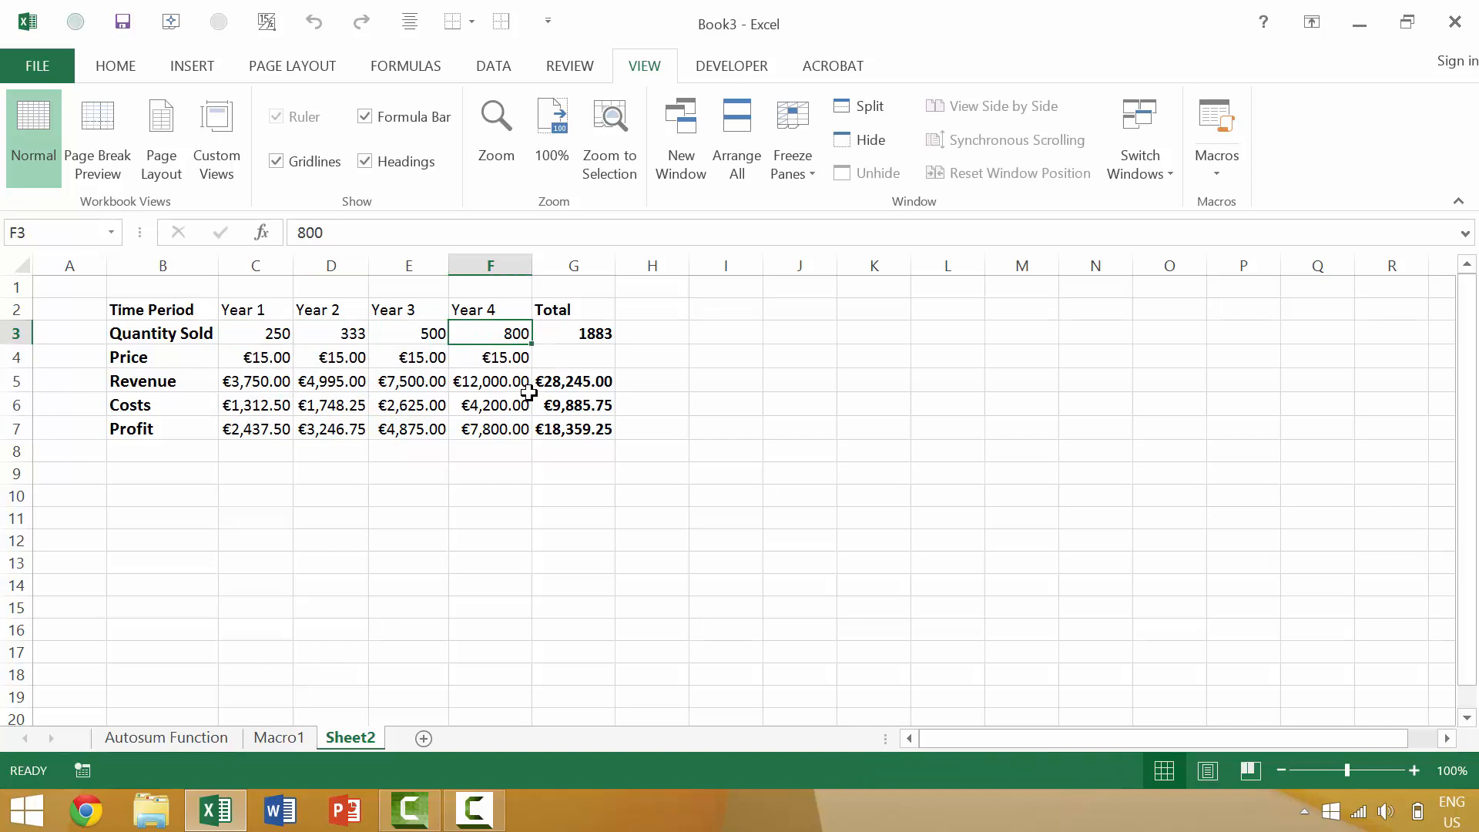
drag(491, 332, 490, 381)
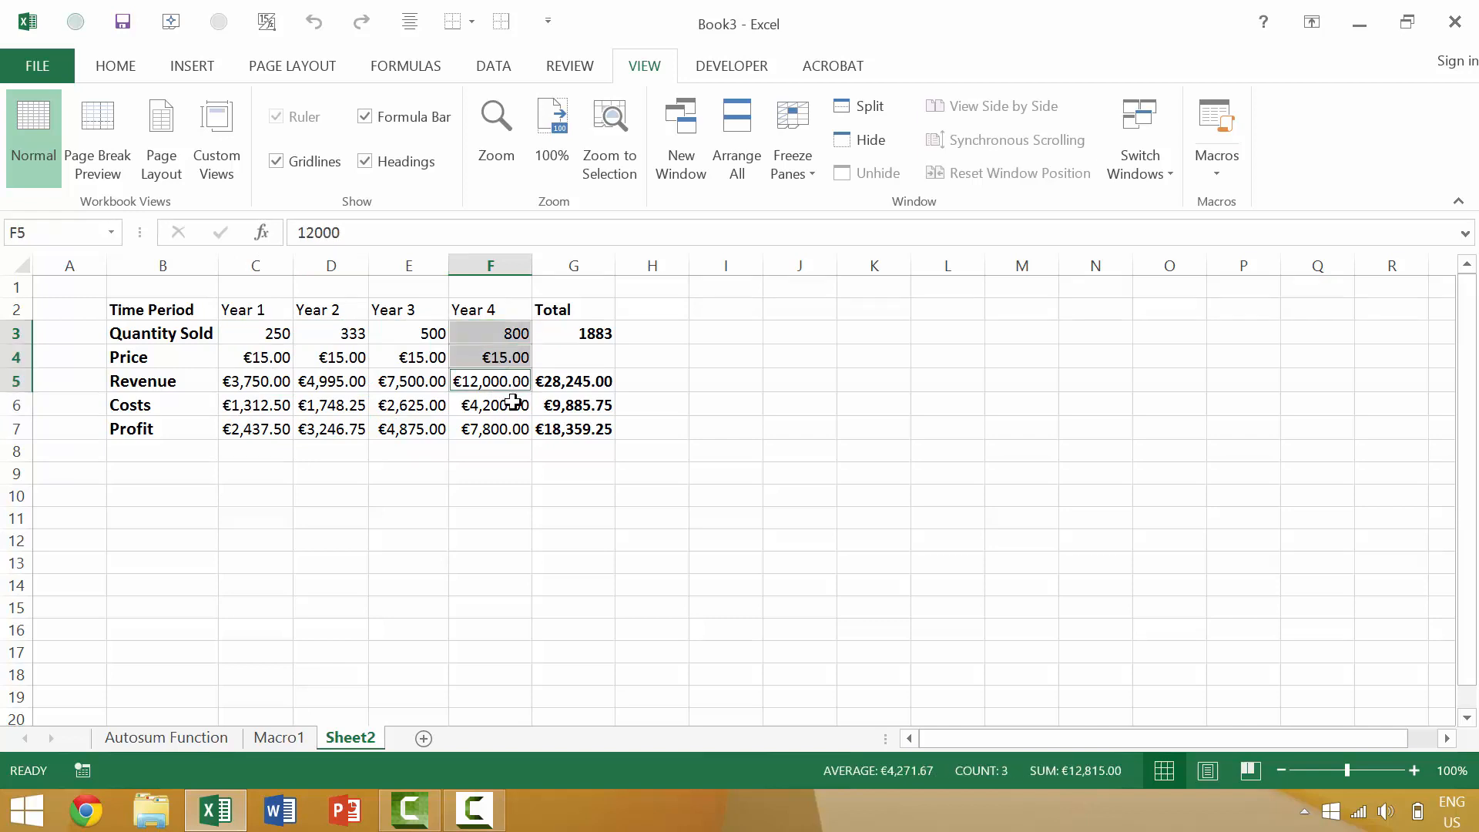
click(490, 405)
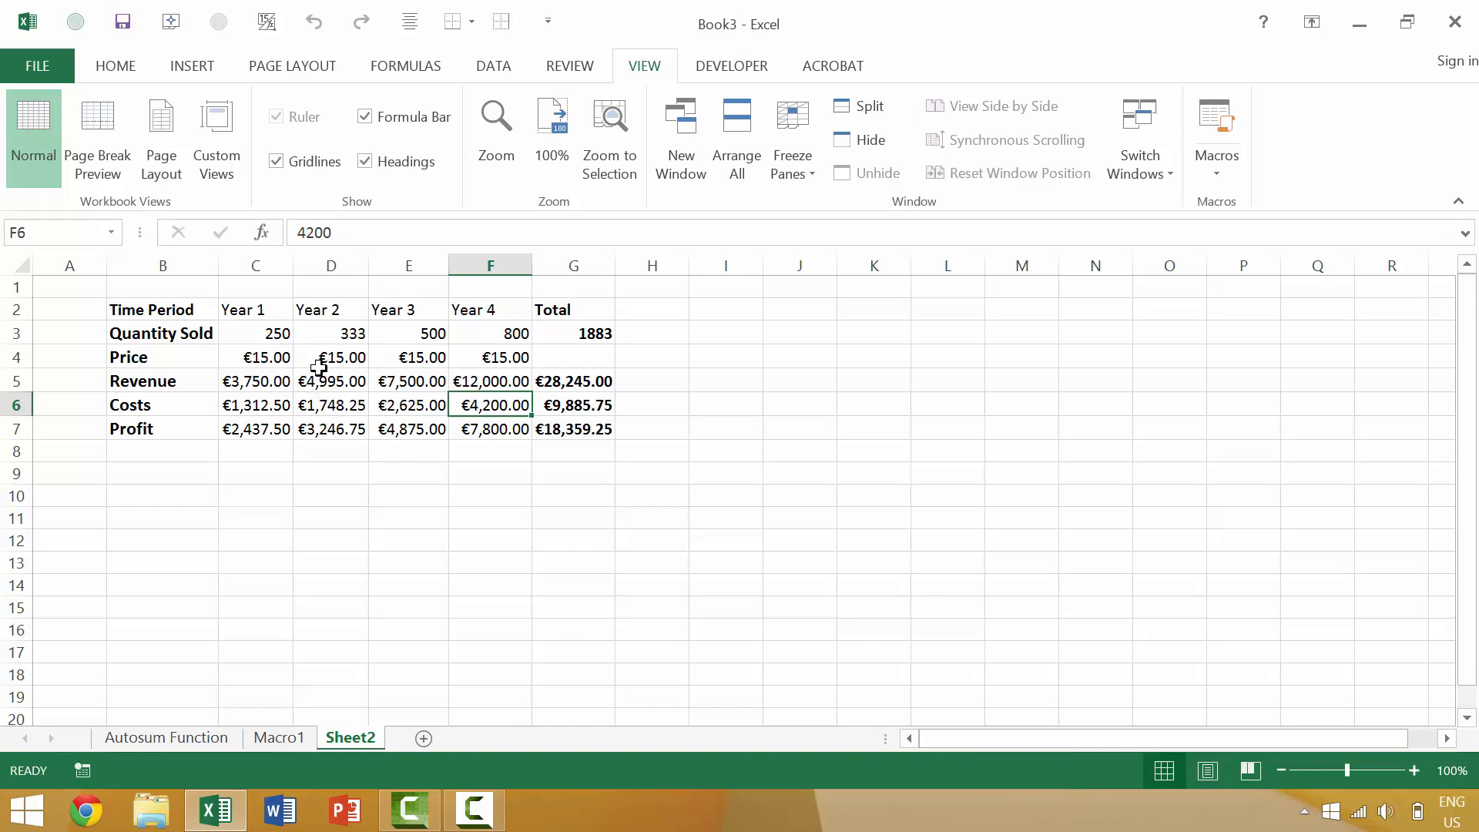
click(256, 310)
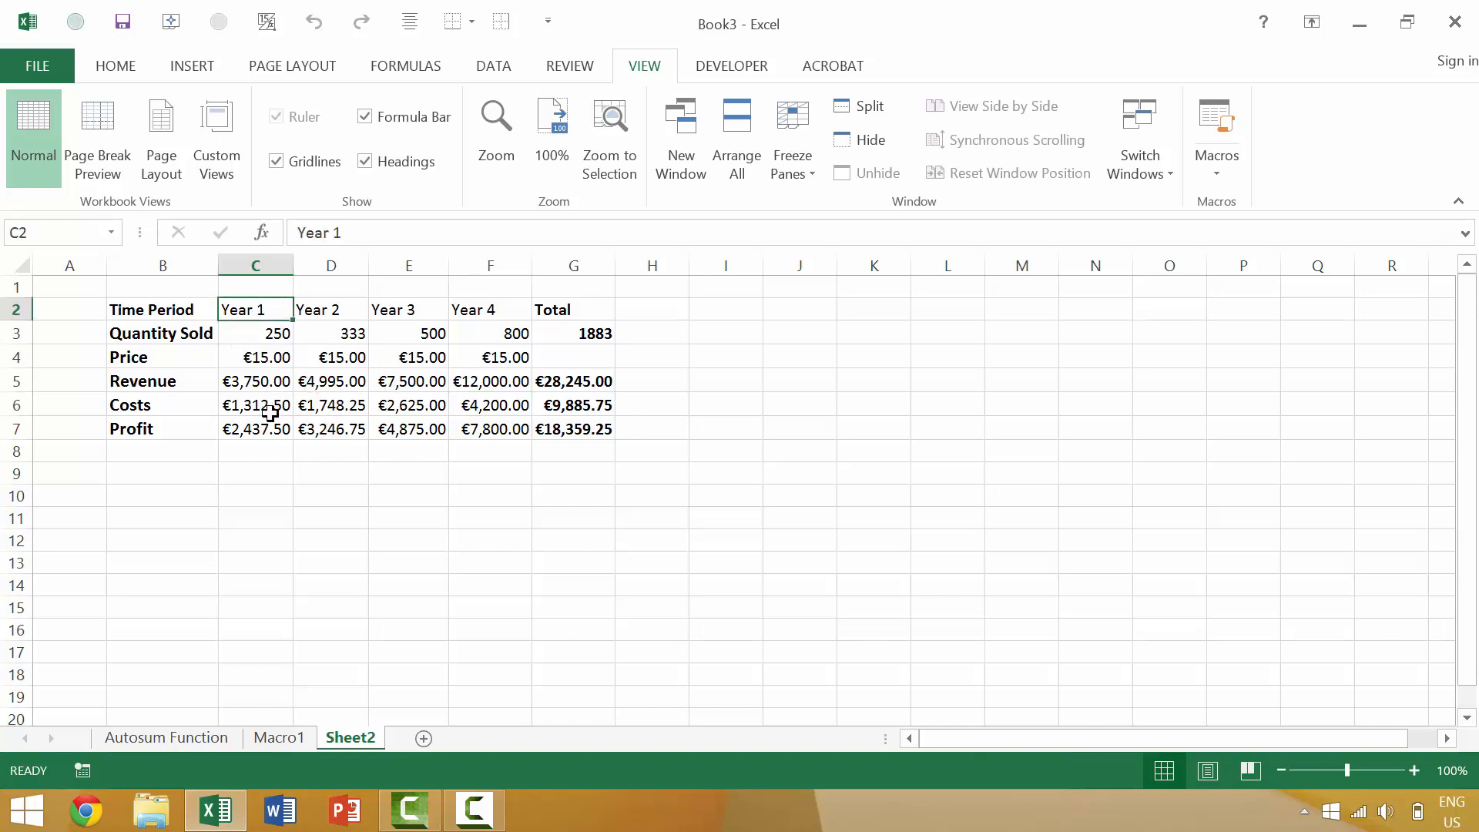
drag(255, 308, 330, 428)
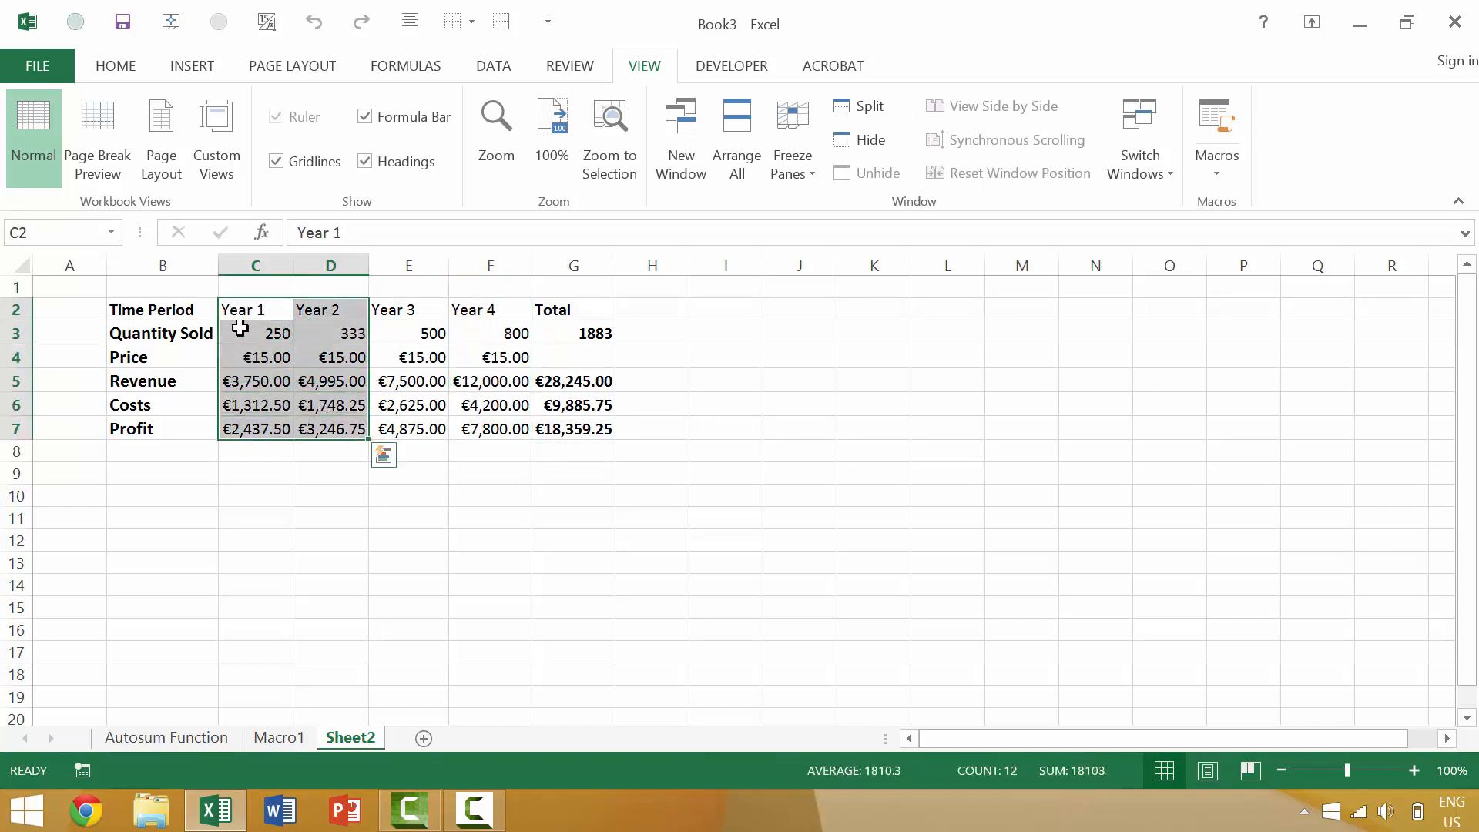
click(490, 310)
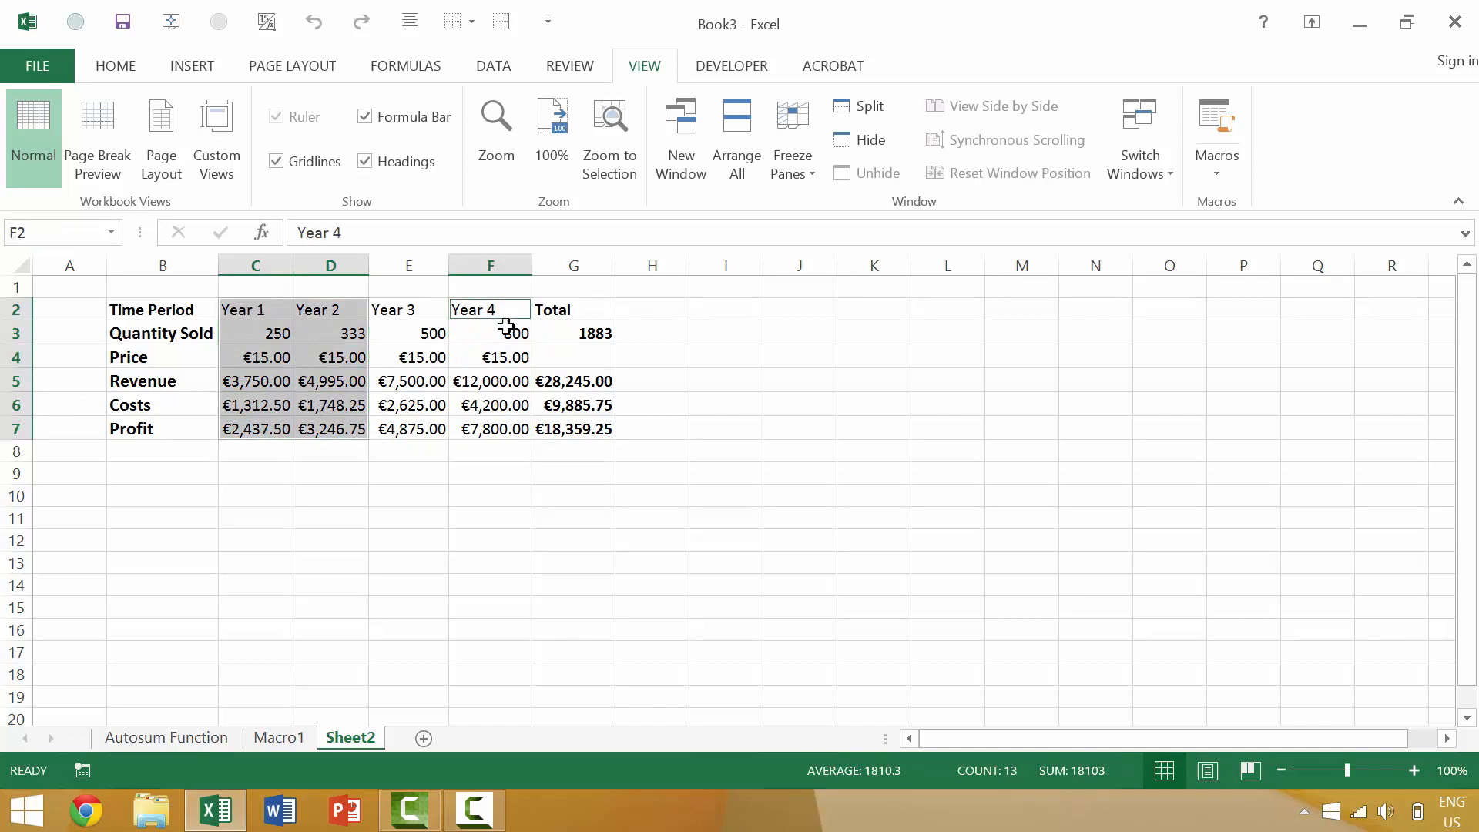
click(490, 405)
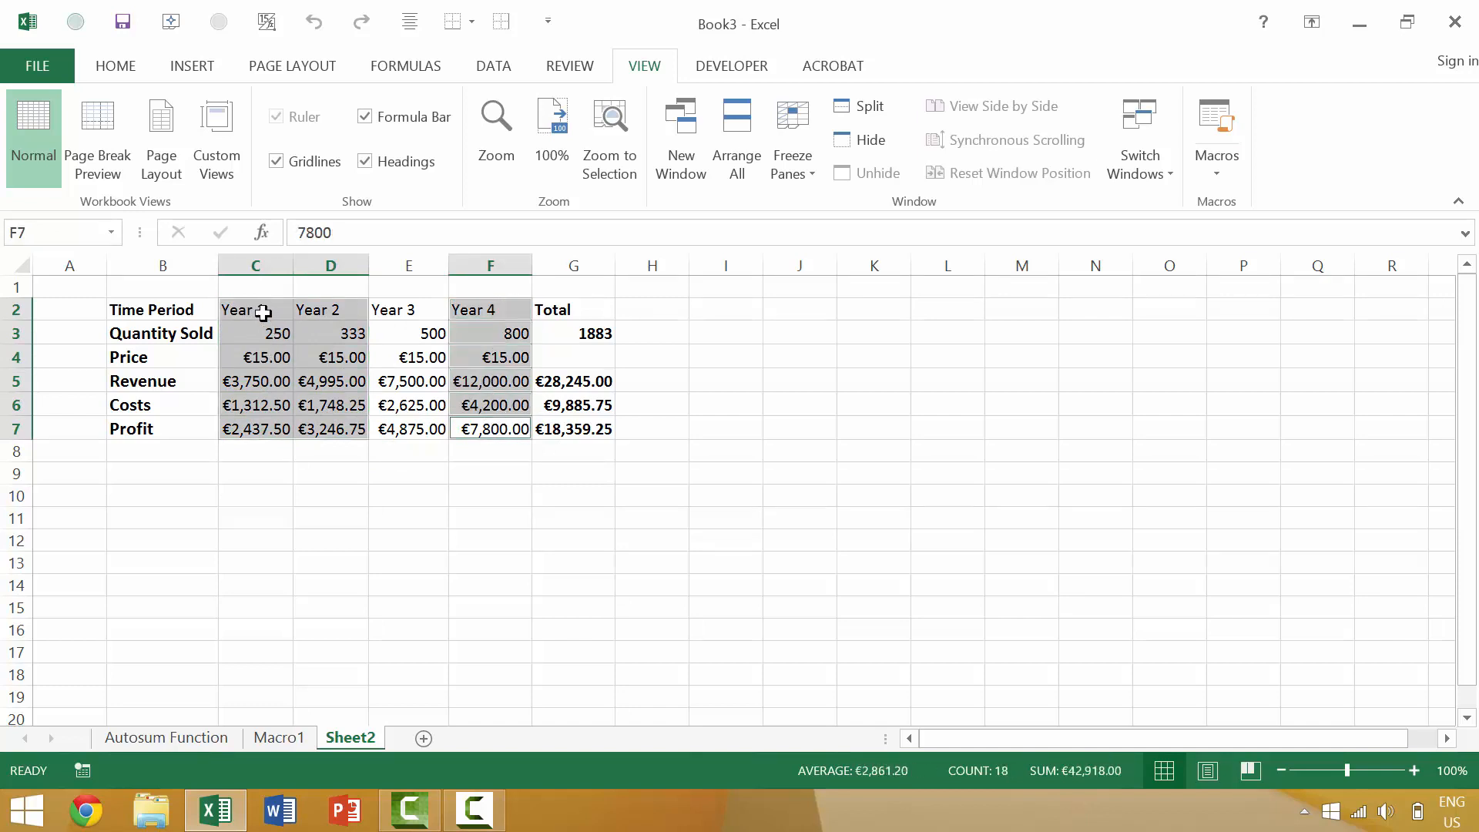
mouse_move(464, 310)
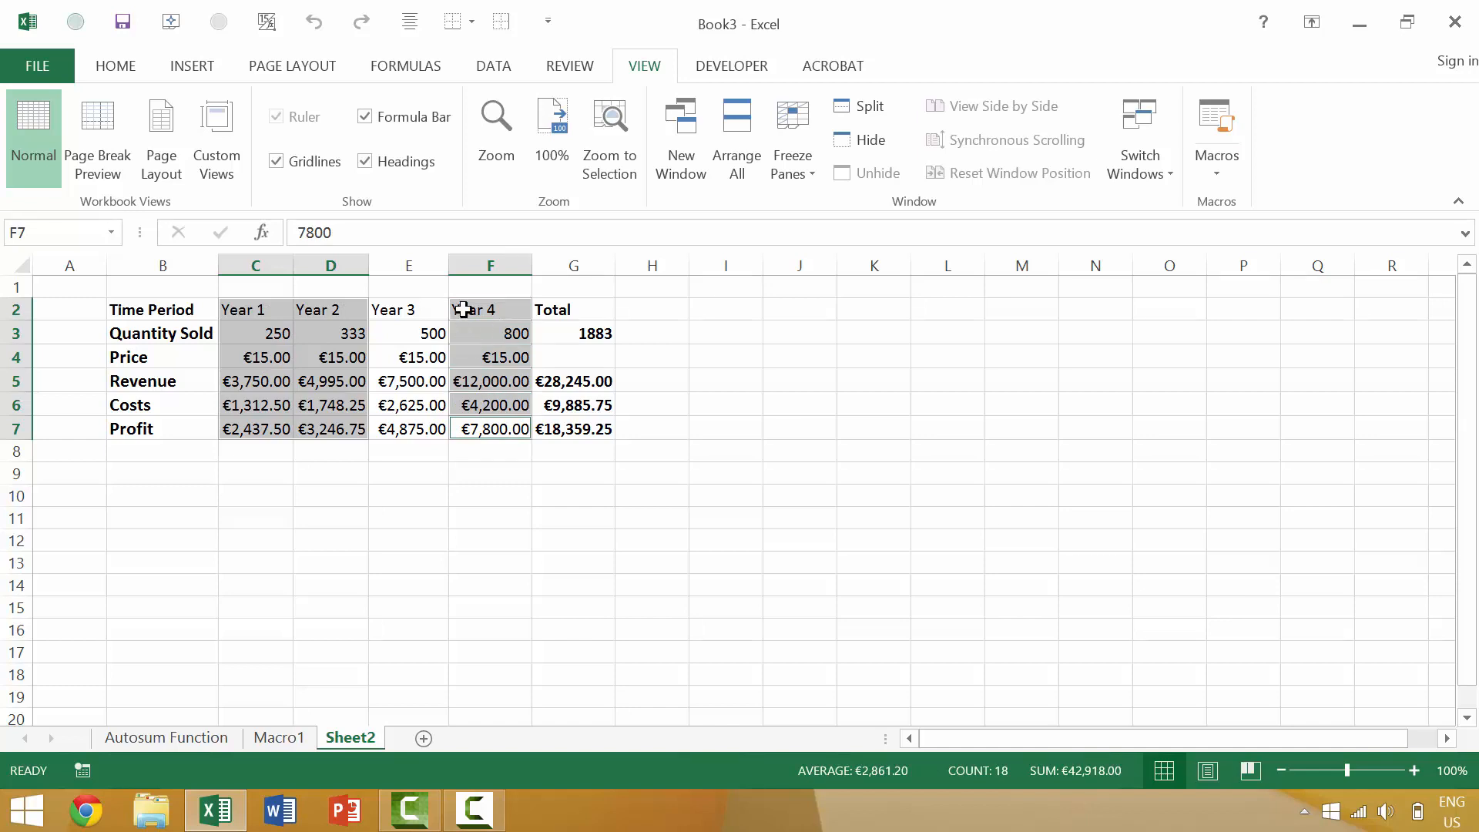
mouse_move(382, 302)
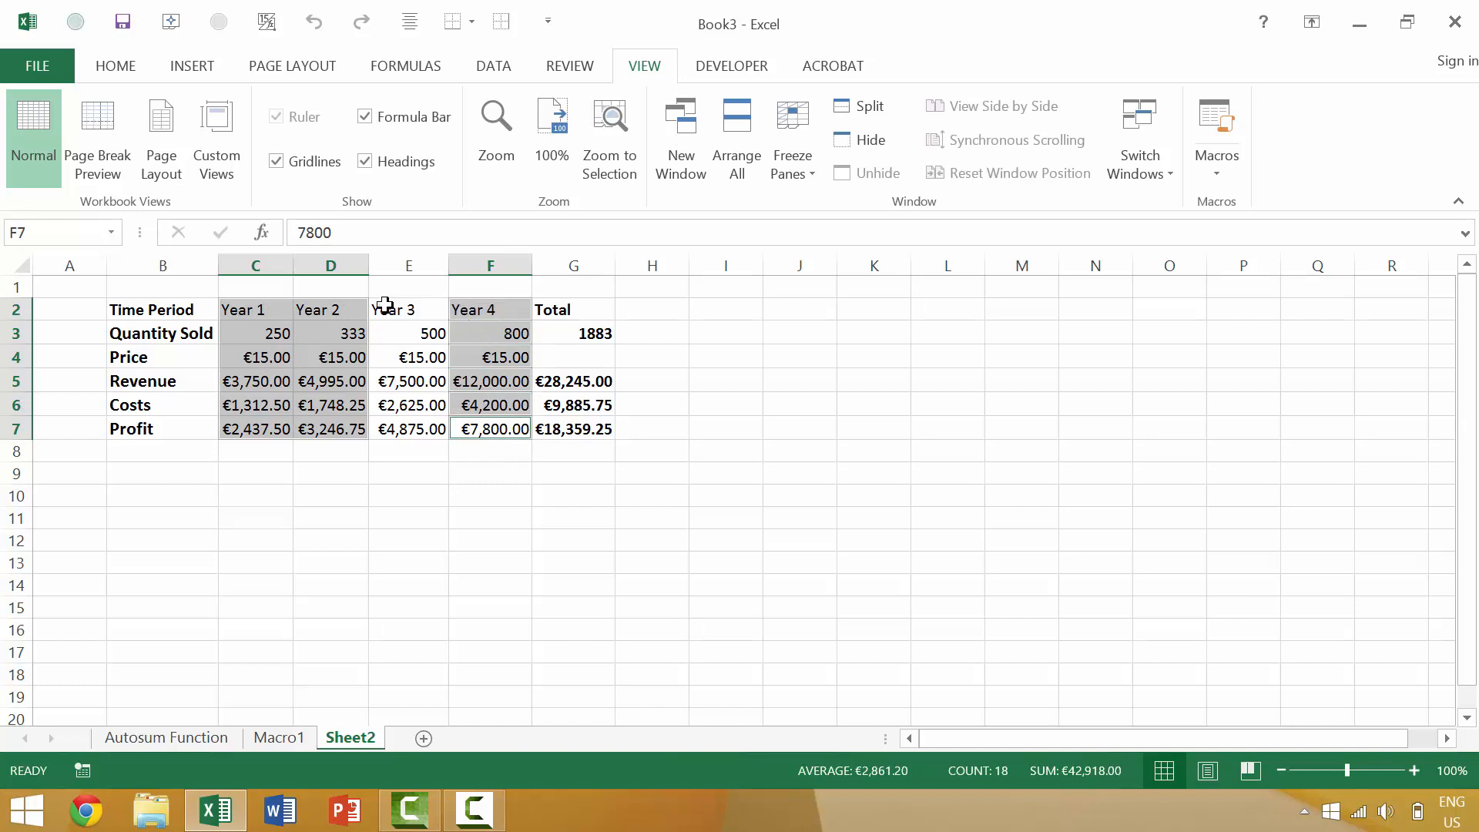
click(255, 309)
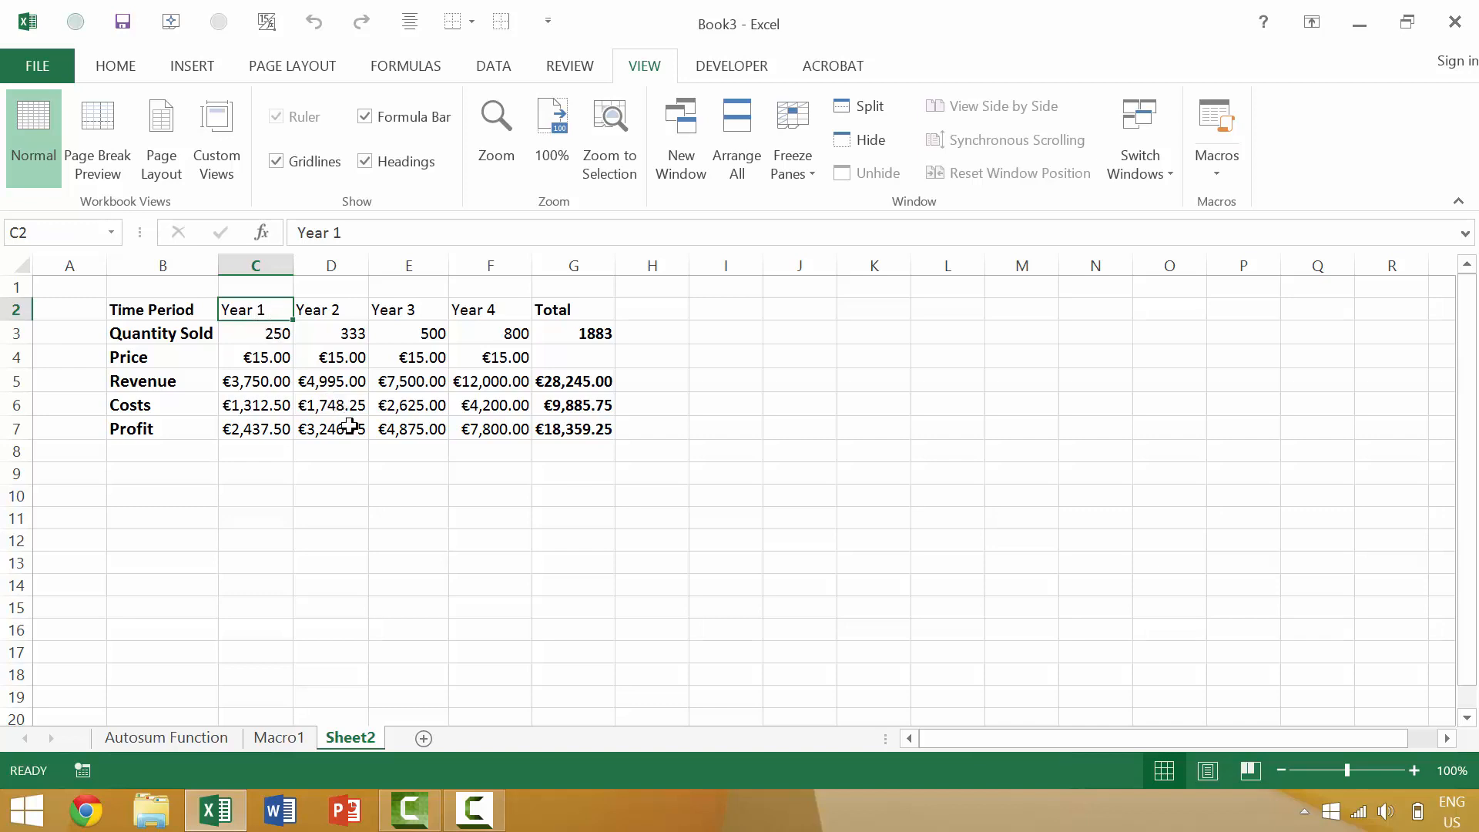
drag(255, 308, 330, 428)
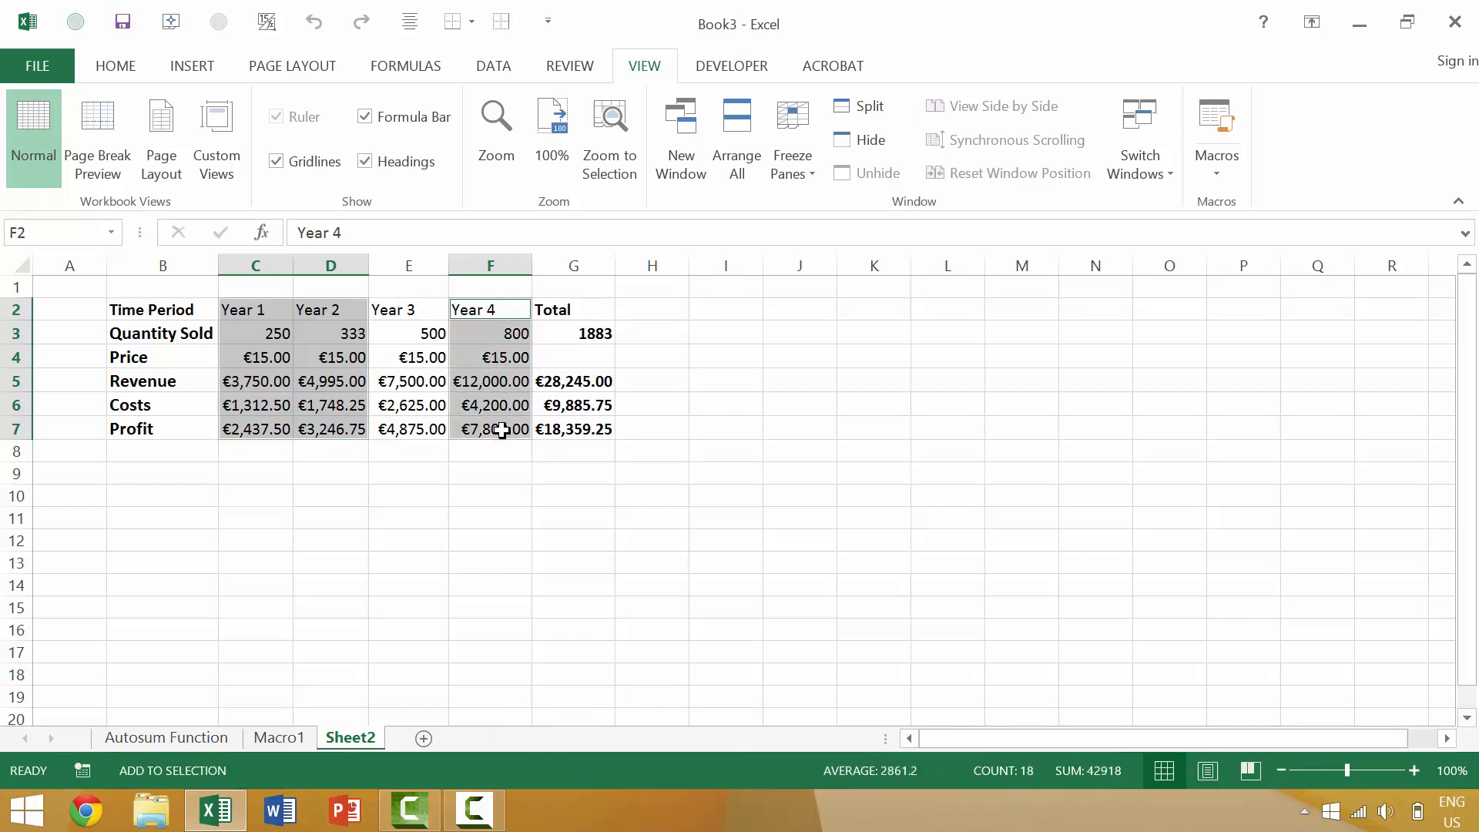
mouse_move(666, 299)
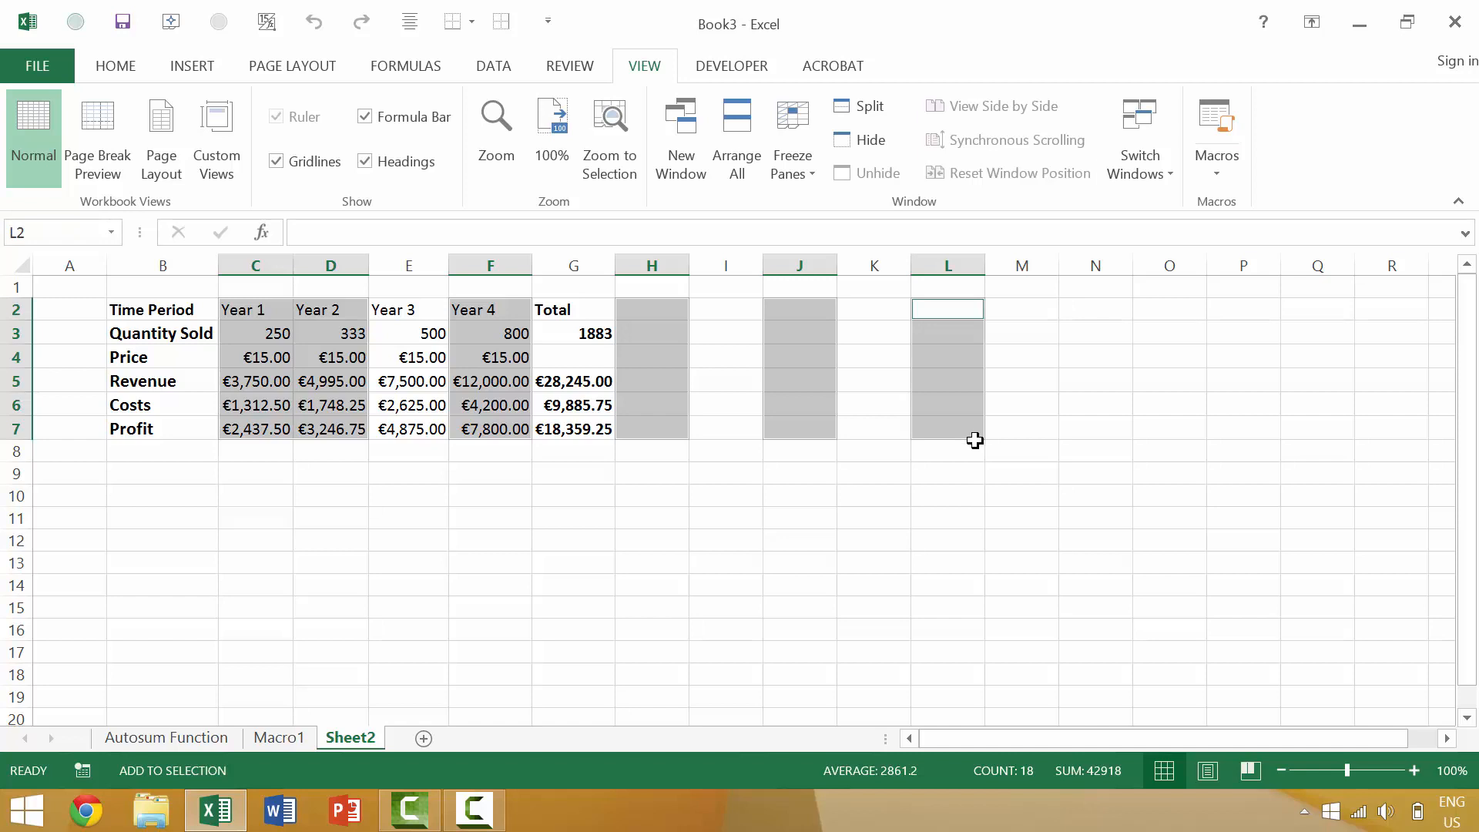
key(Shift+F8)
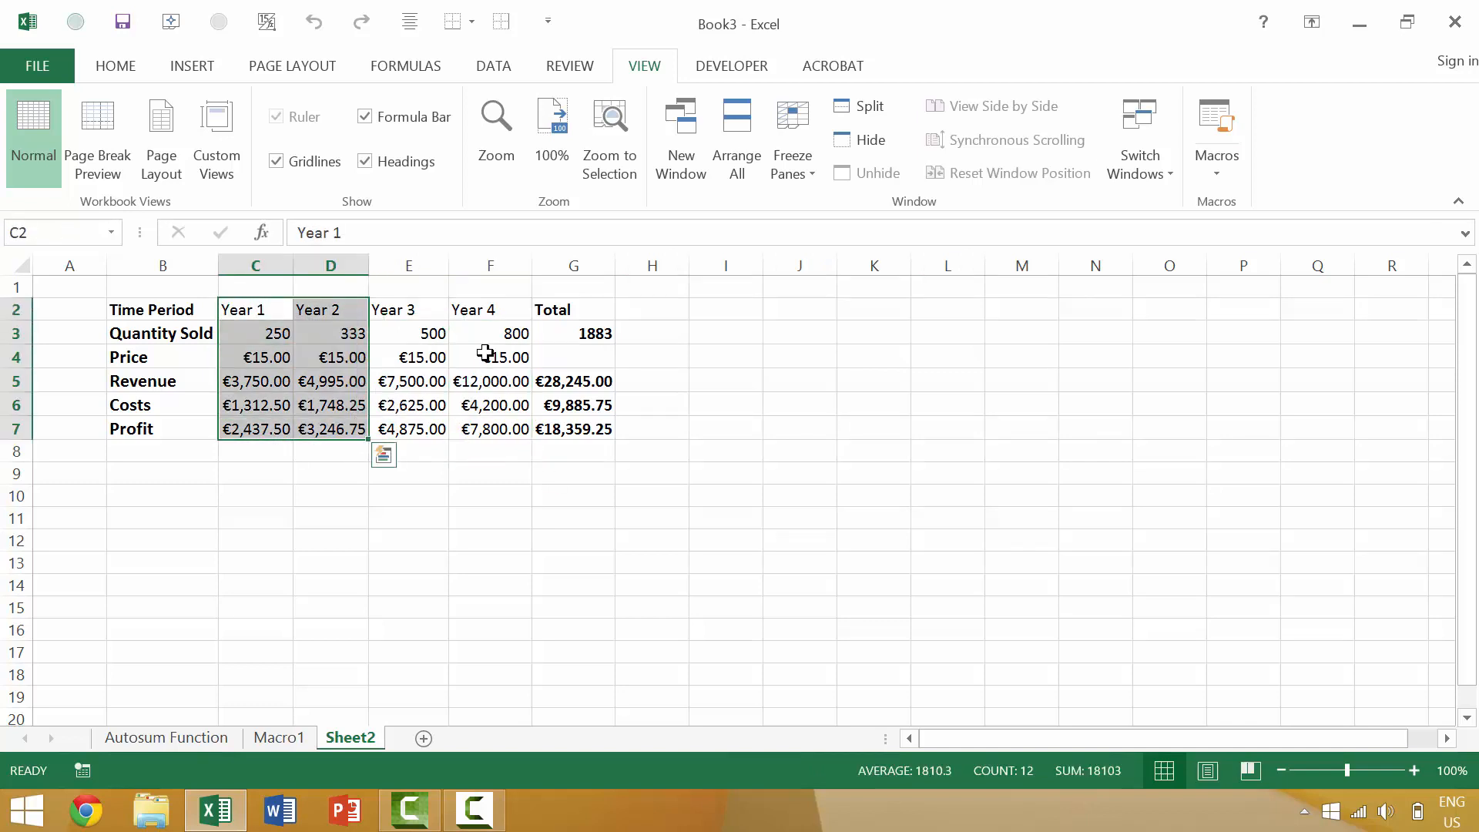
- Add Year 1, 2 and 4 ranges with Shift+F8, colour them red, then move to the Autosum Function sheet
click(490, 333)
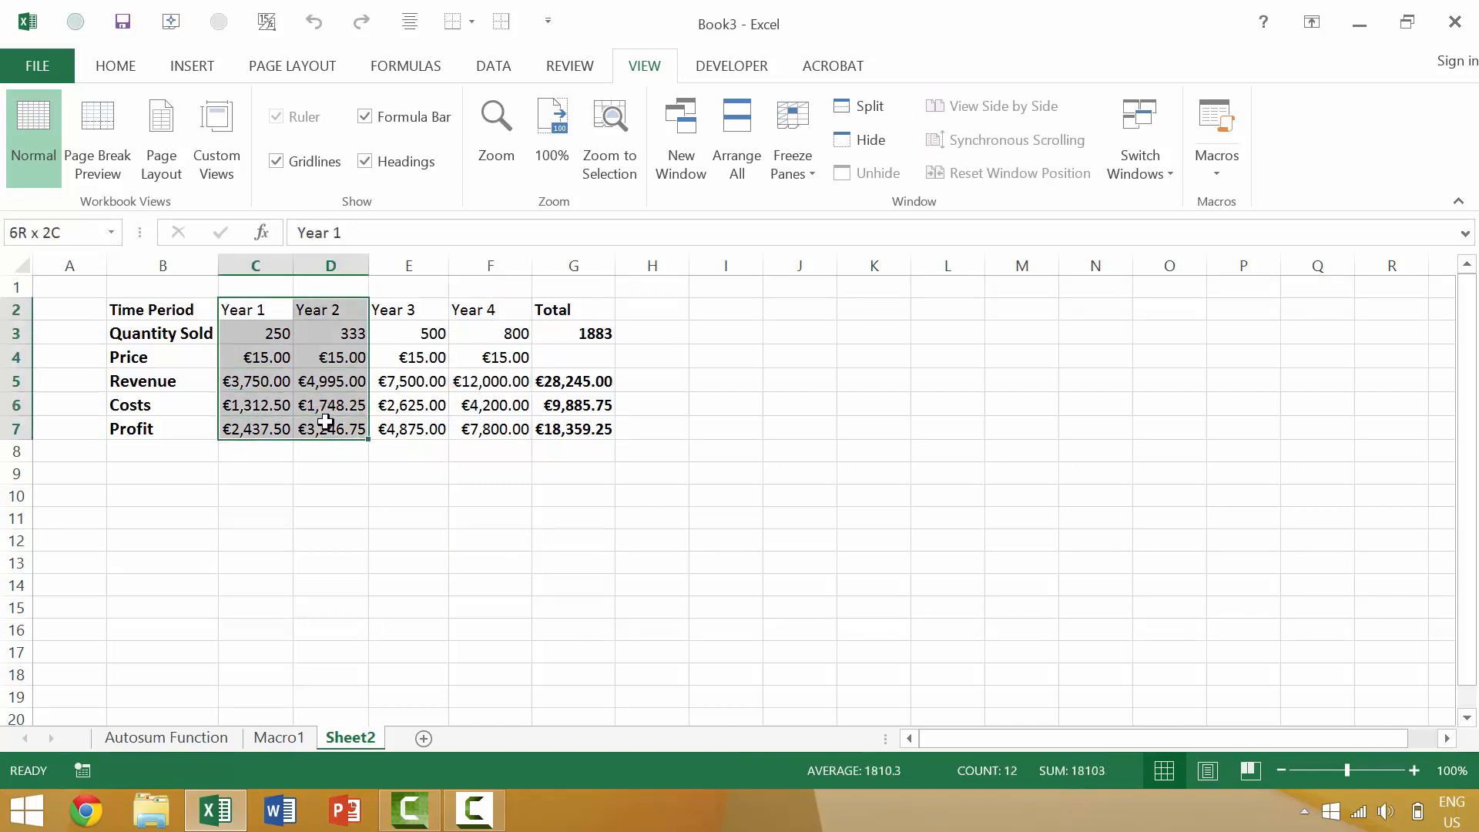
key(Shift+F8)
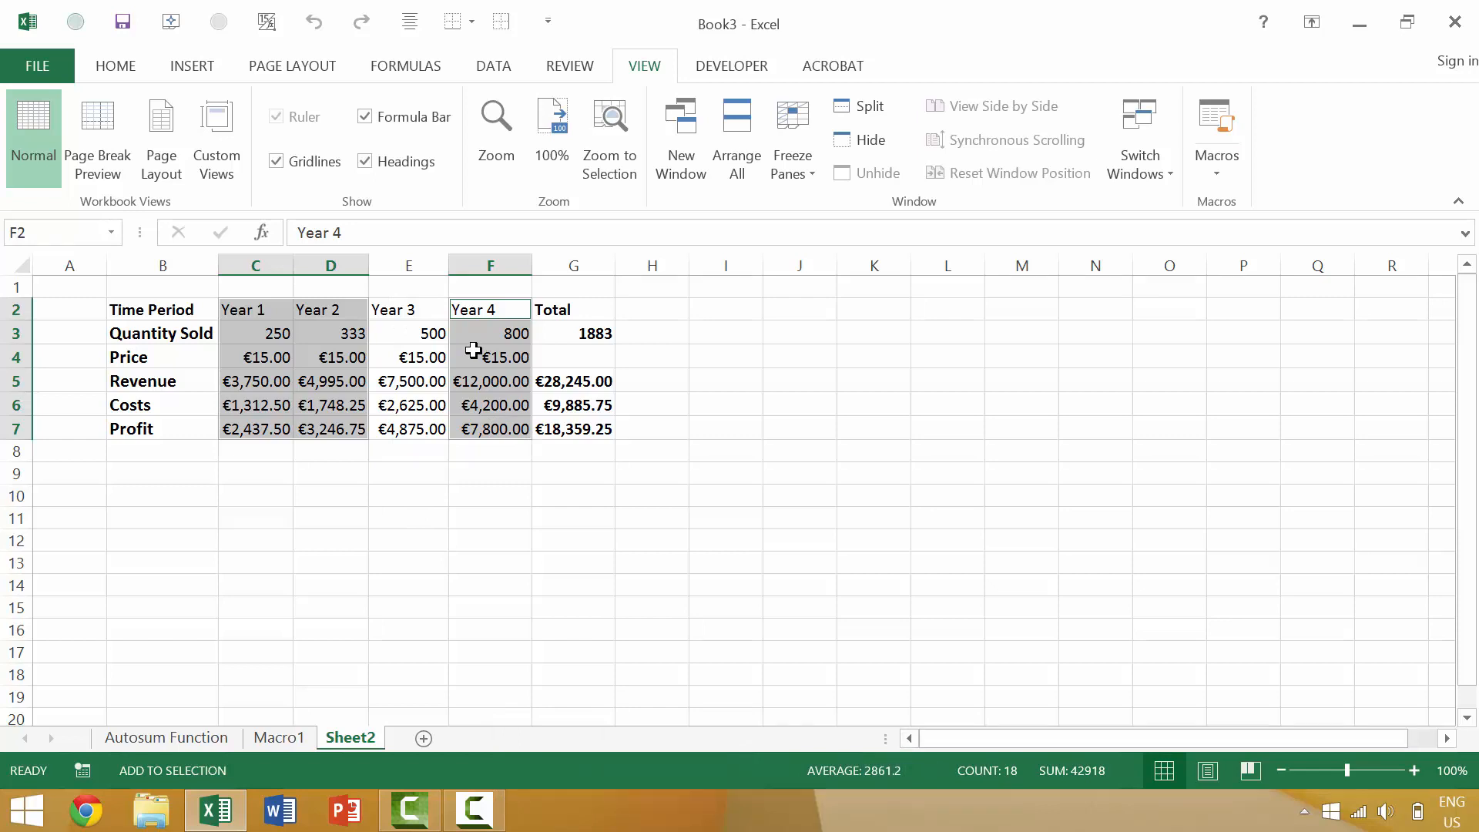
key(Shift+F8)
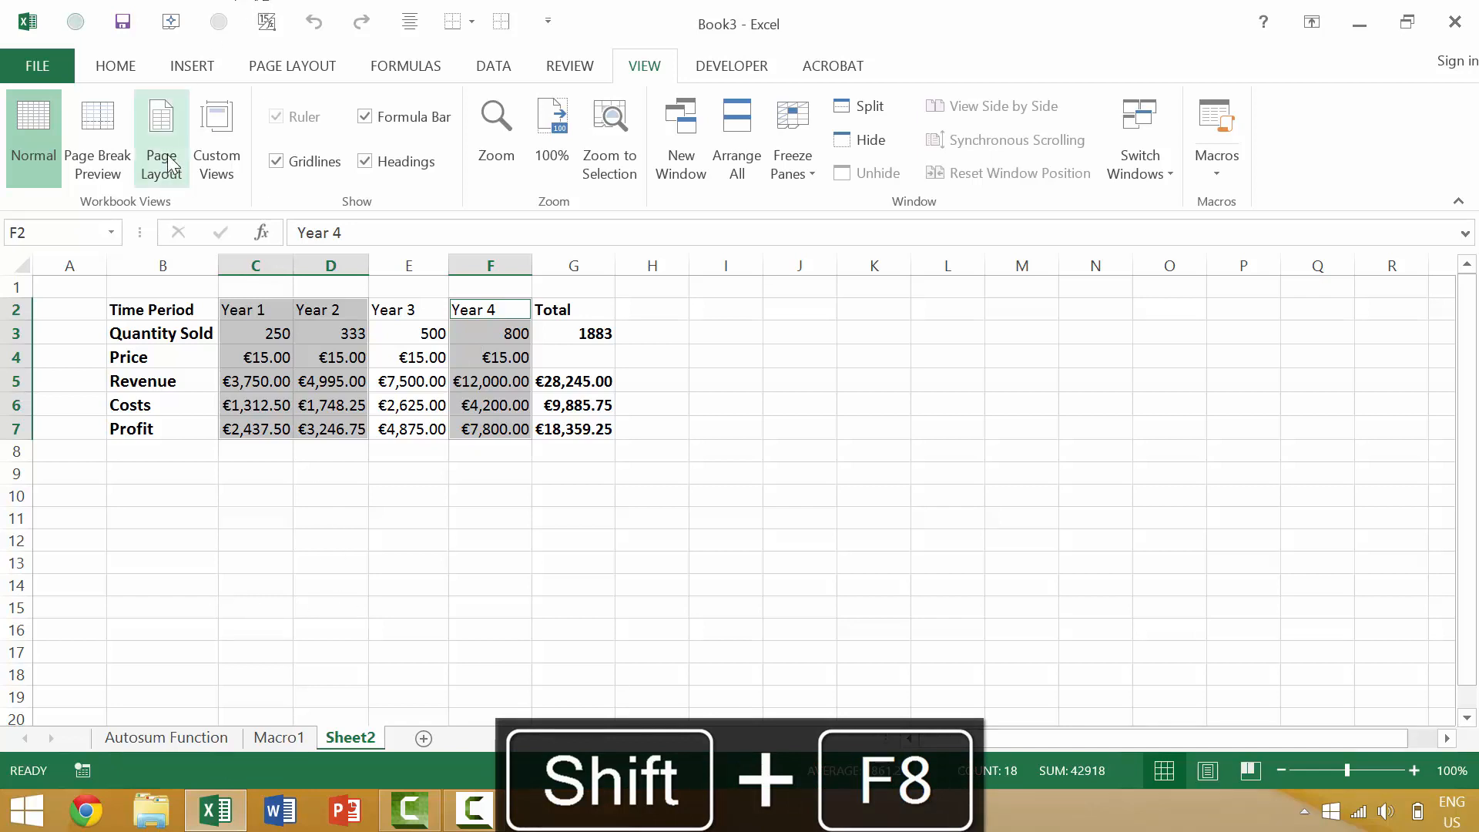
click(114, 65)
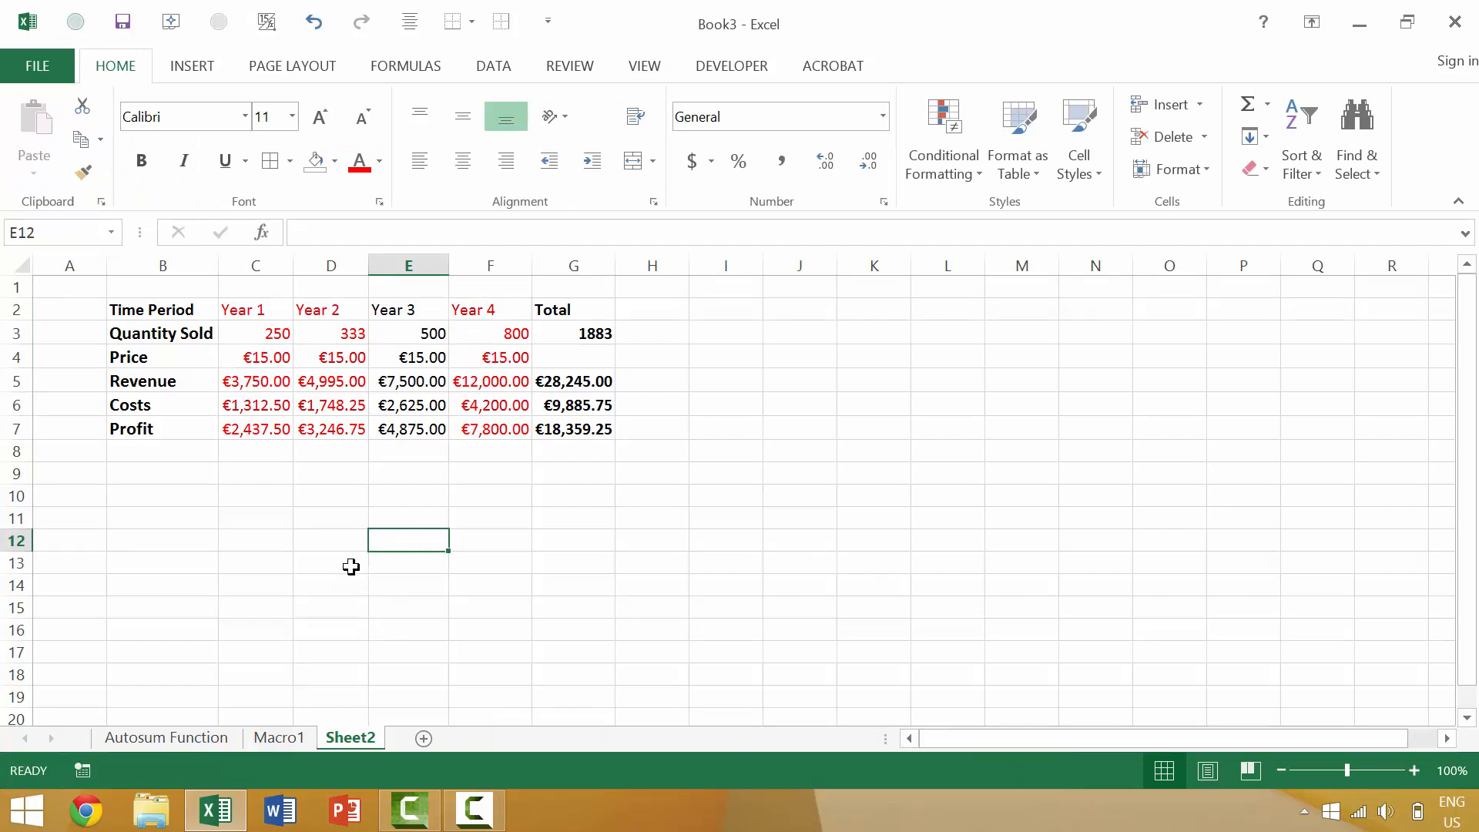
mouse_move(207, 758)
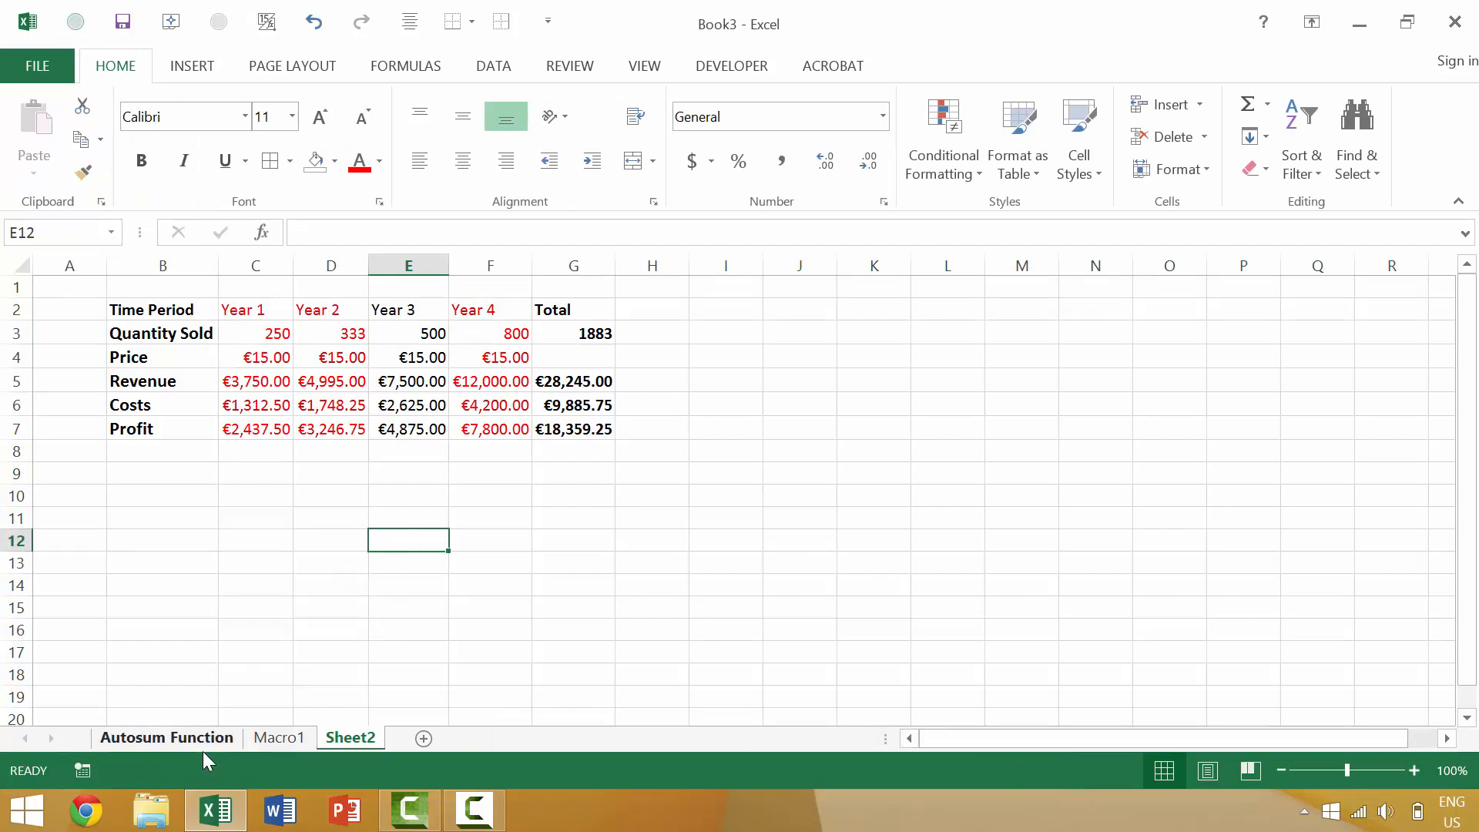
click(167, 736)
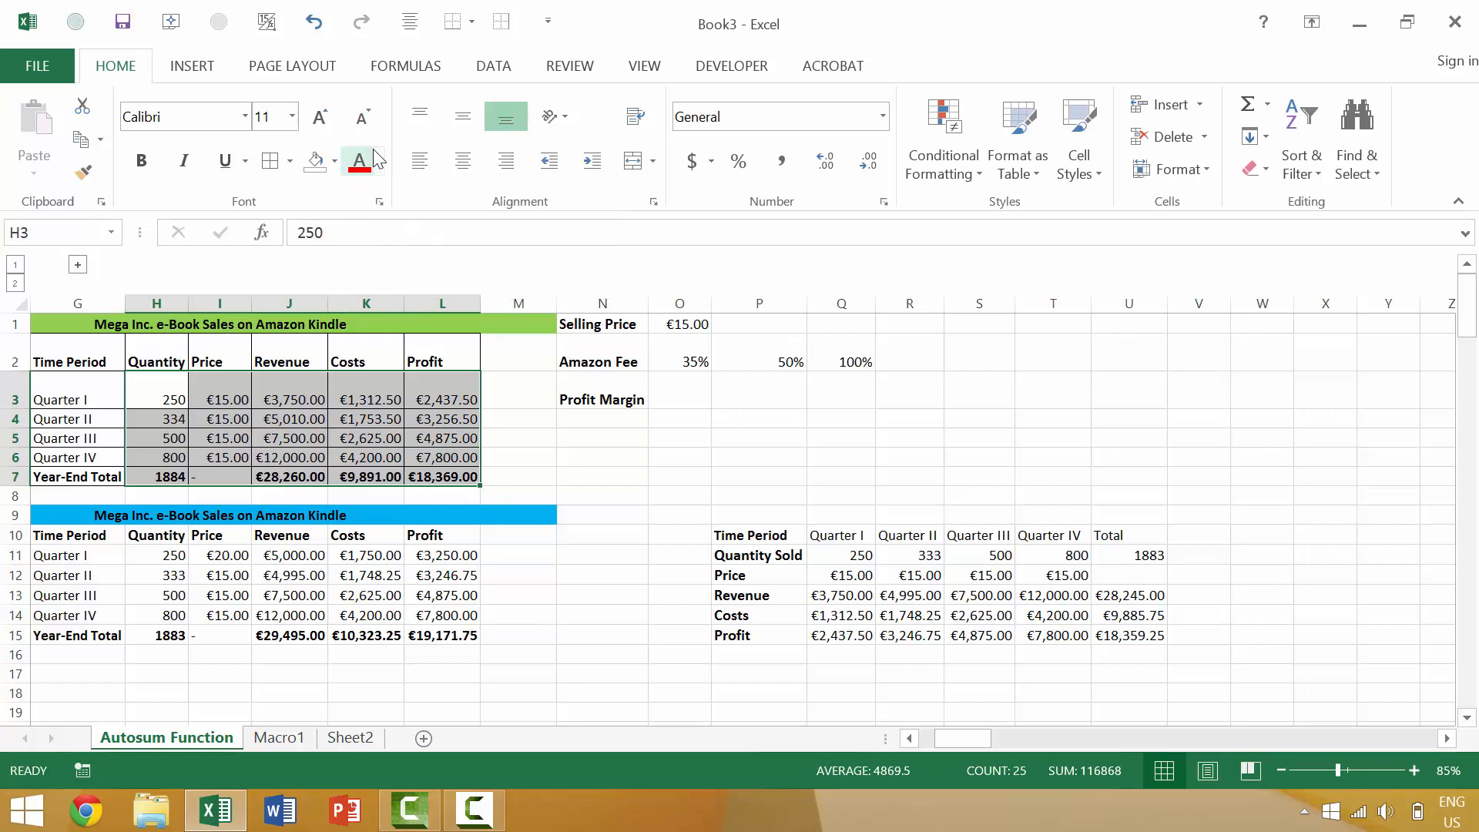
- Select H3:L7, H11:L15 and Q11:U15 with Shift+F8 and give all three Mega Inc. tables blue text
click(380, 160)
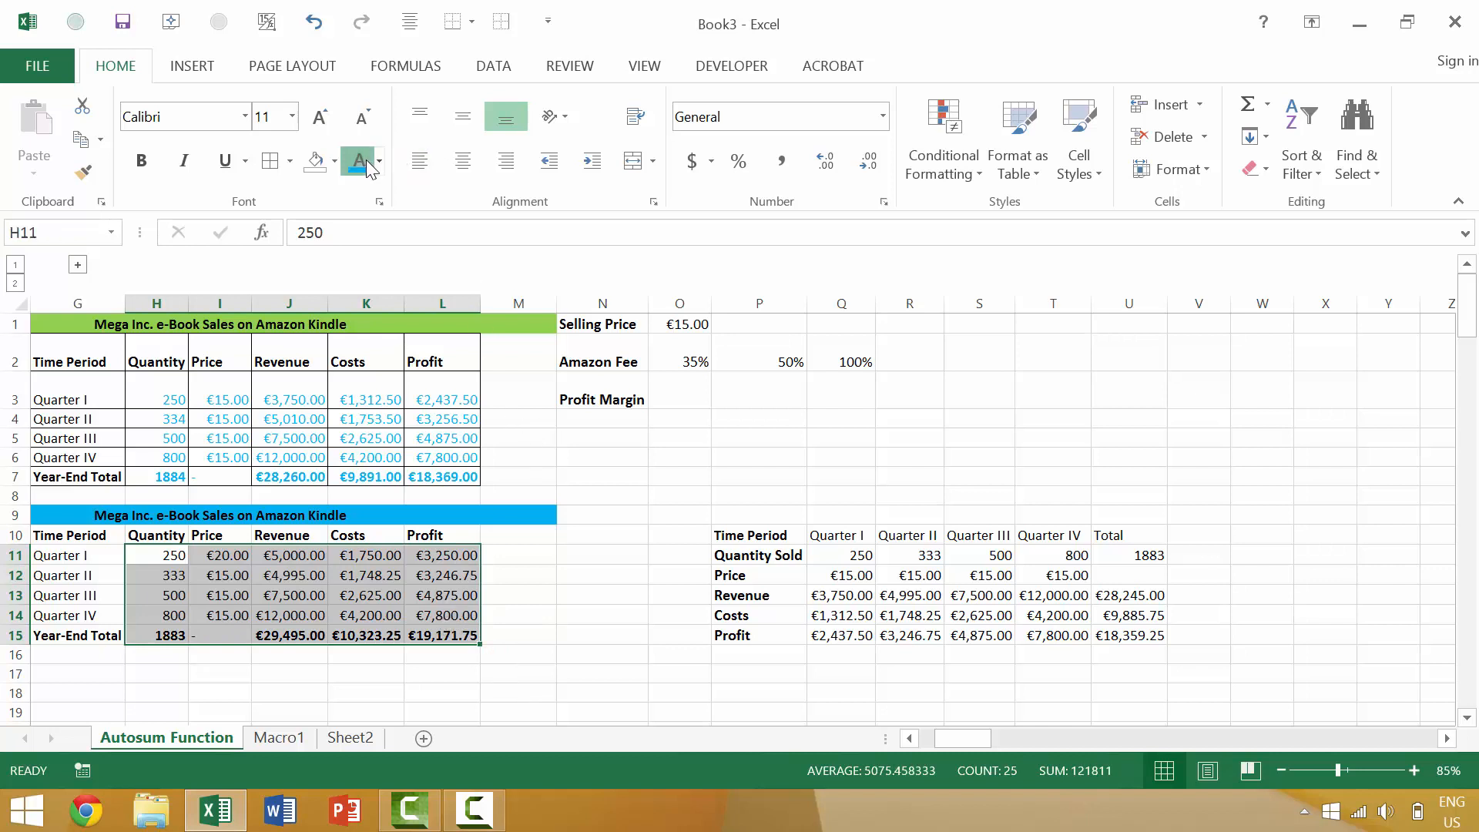
drag(835, 554, 1155, 635)
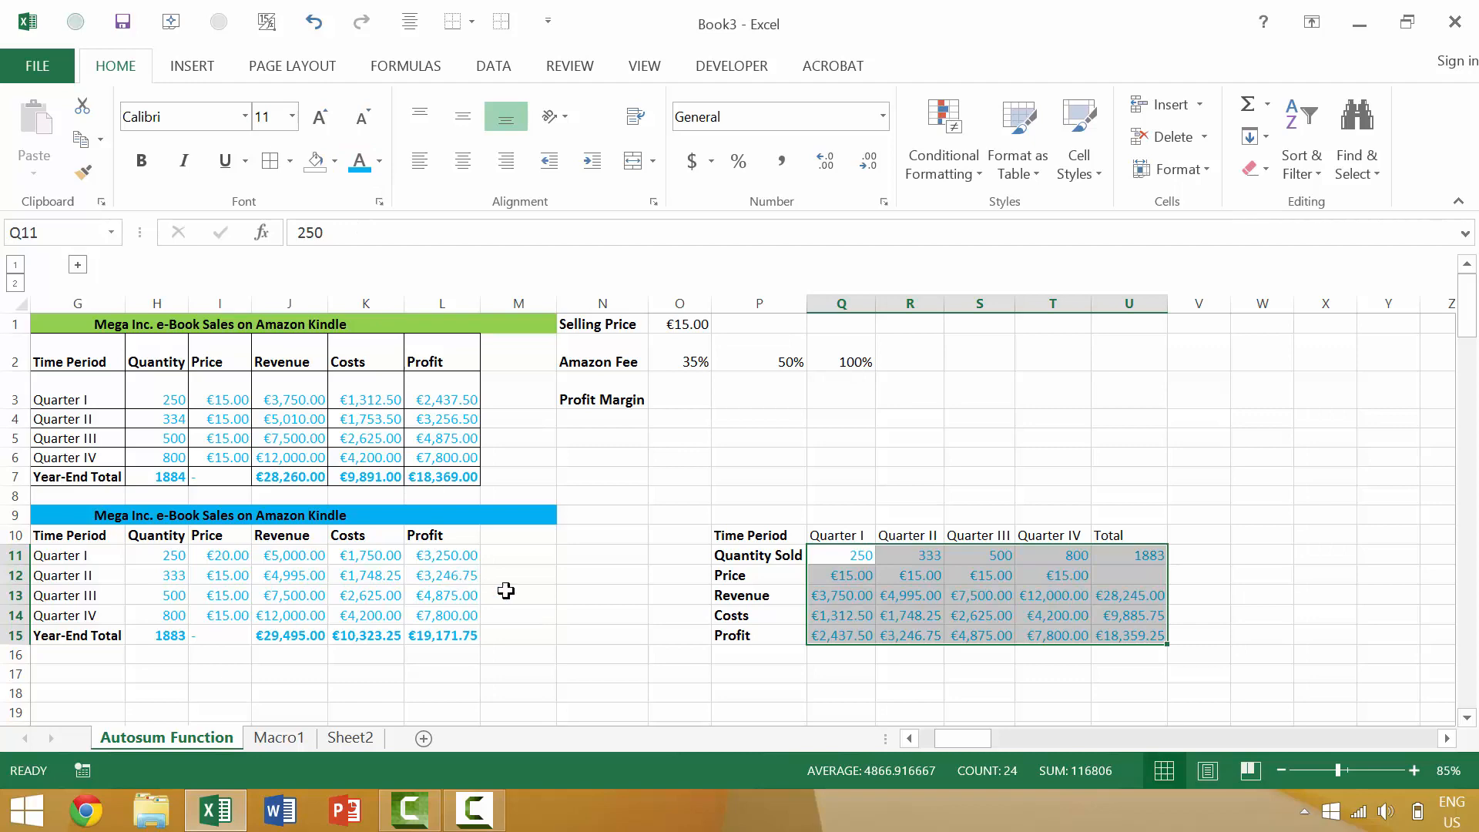
key(ctrl+z)
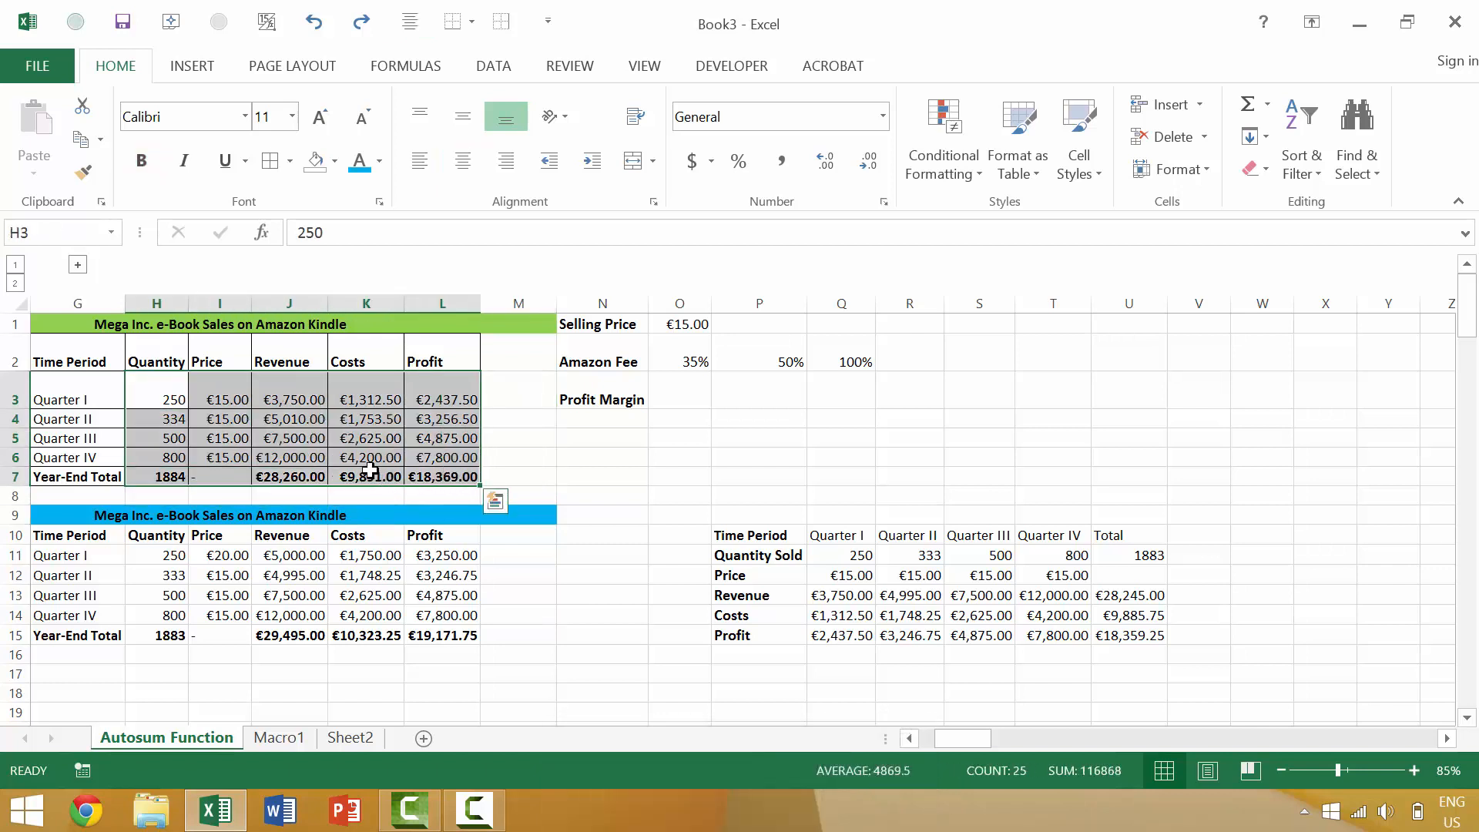
mouse_move(361, 489)
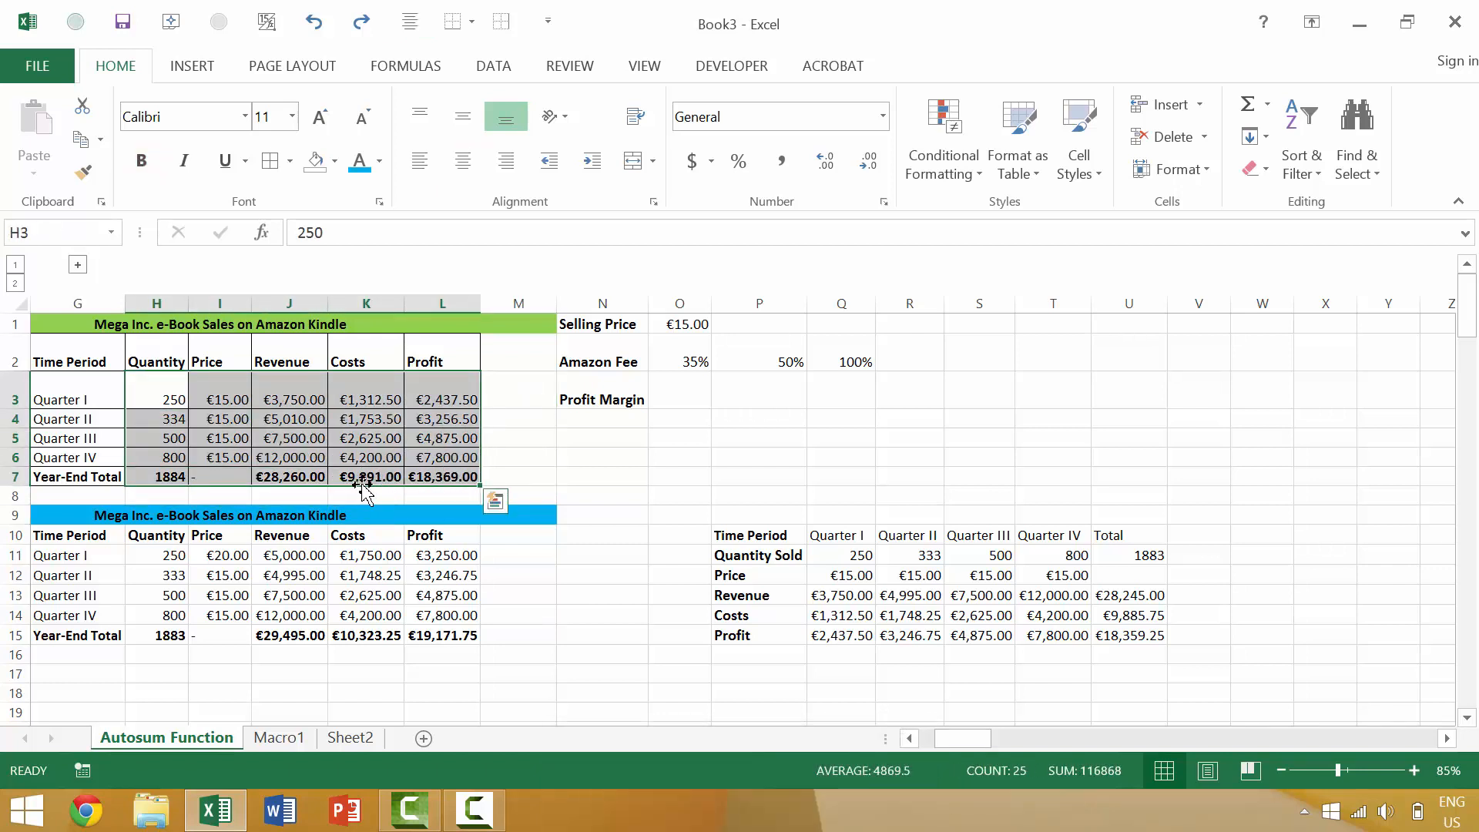
key(Shift+F8)
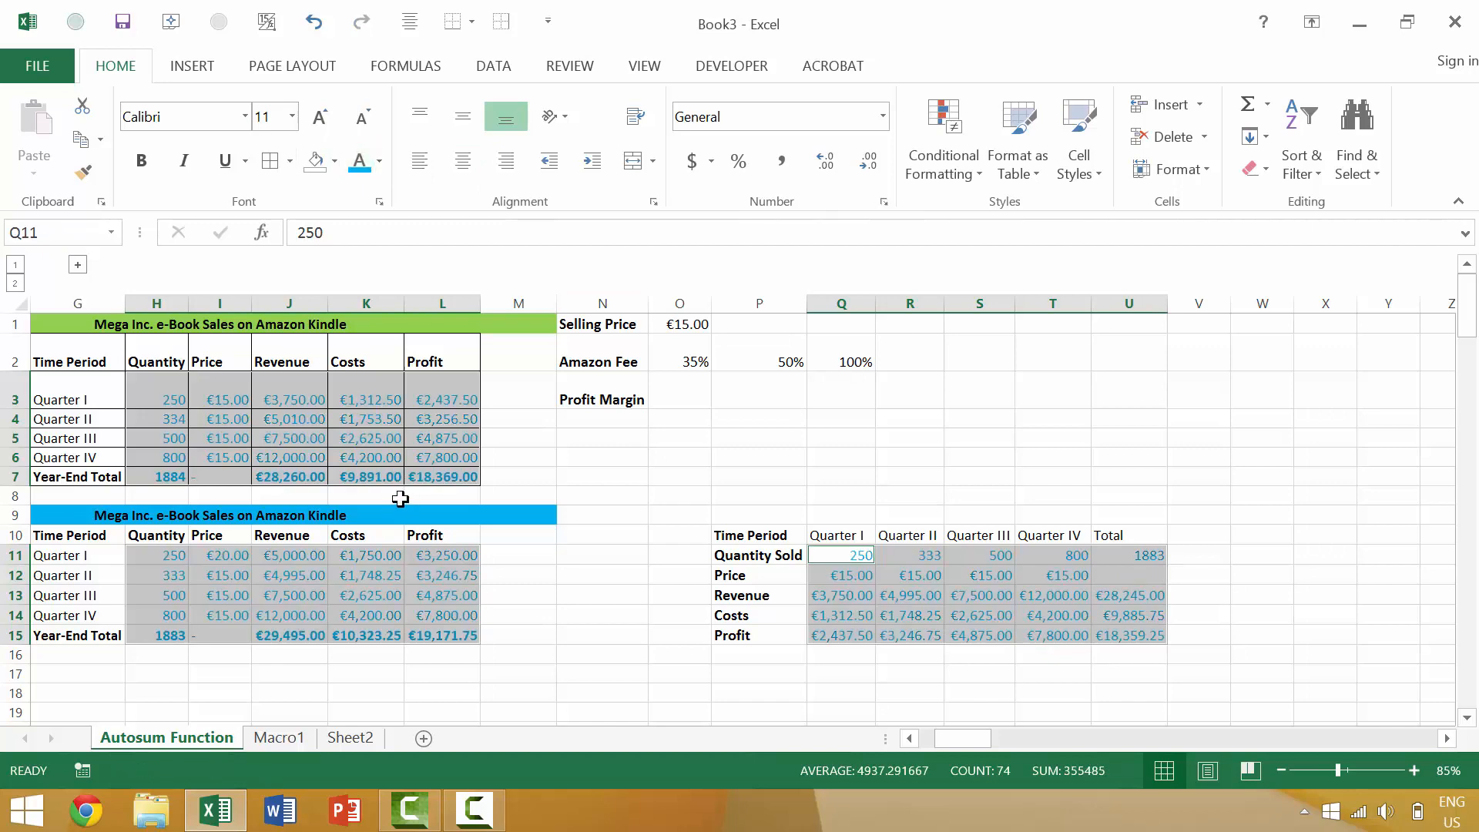
mouse_move(210, 652)
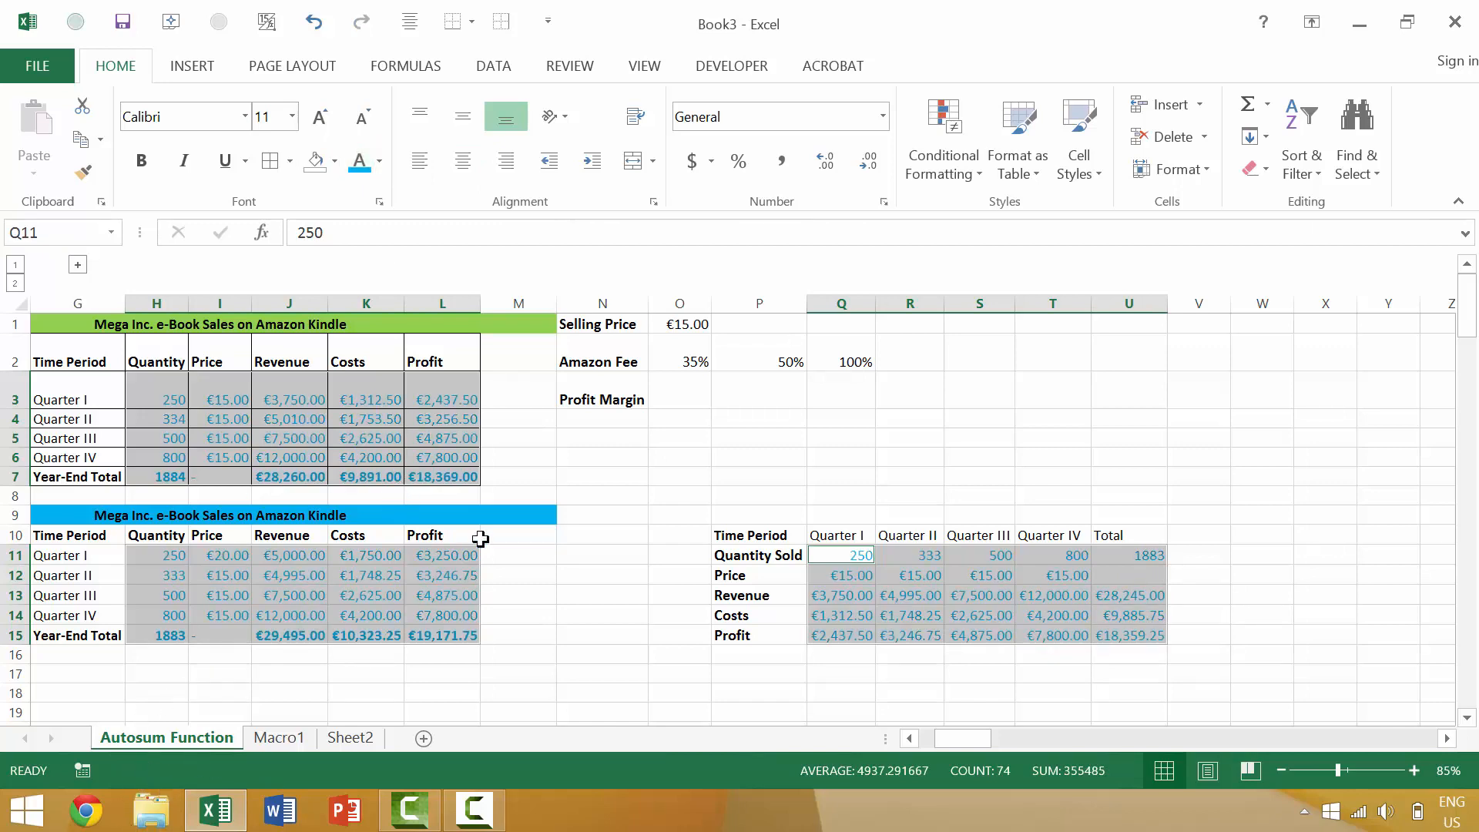
click(601, 644)
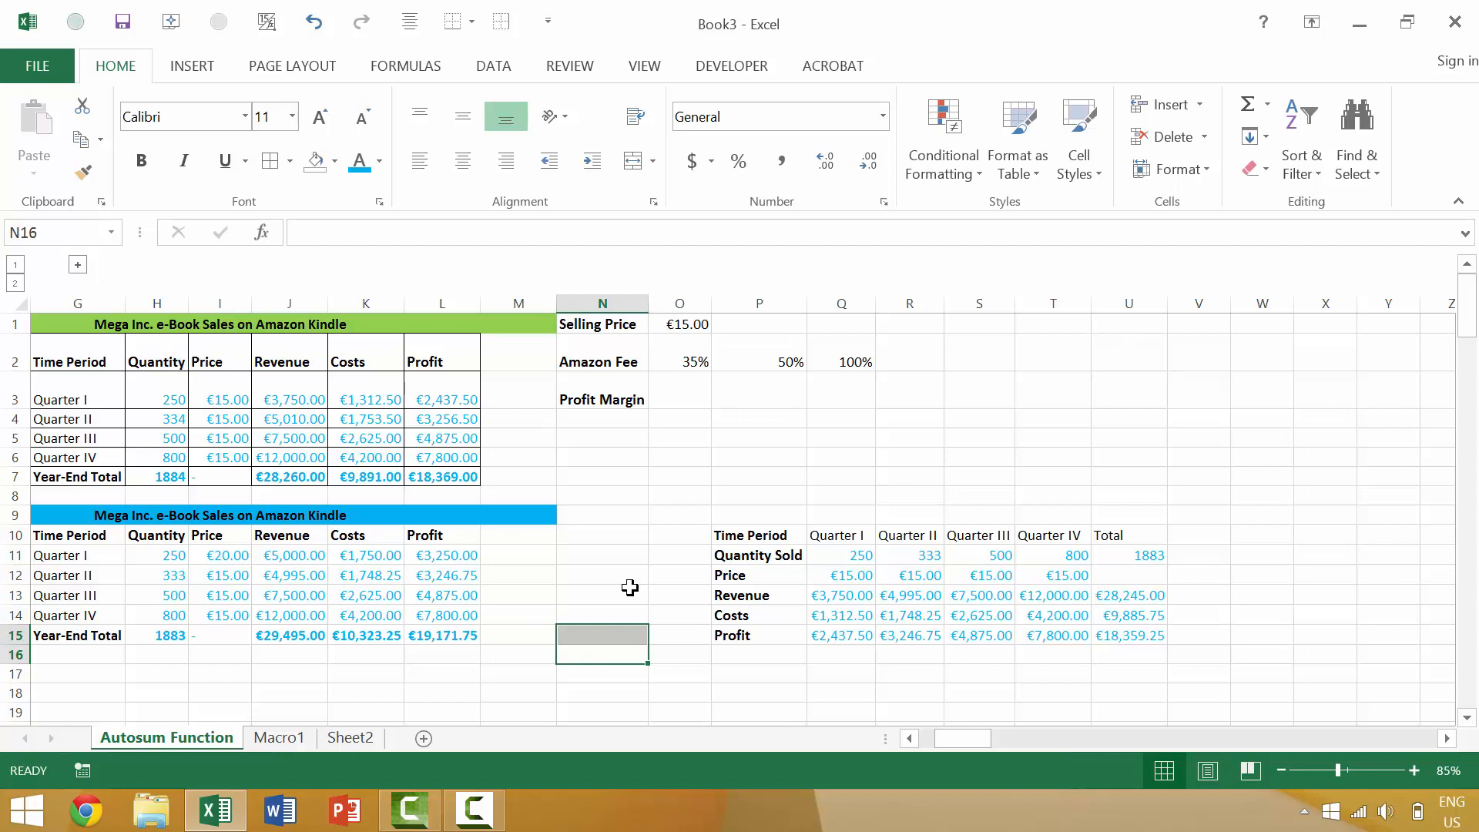
- Reselect the three sales tables with Shift+F8 and make their figures bold with Ctrl+B
click(601, 595)
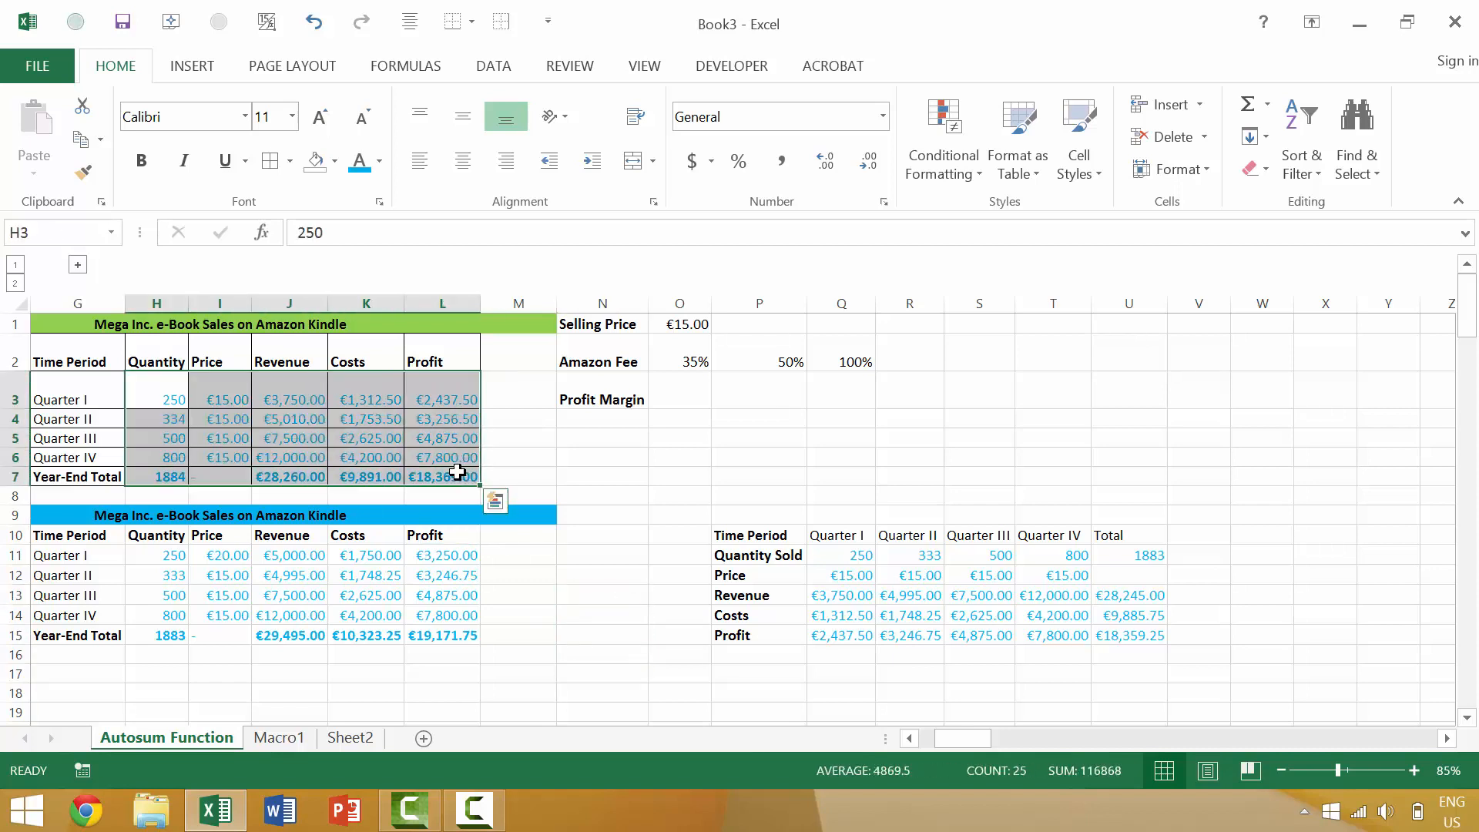
key(Shift+F8)
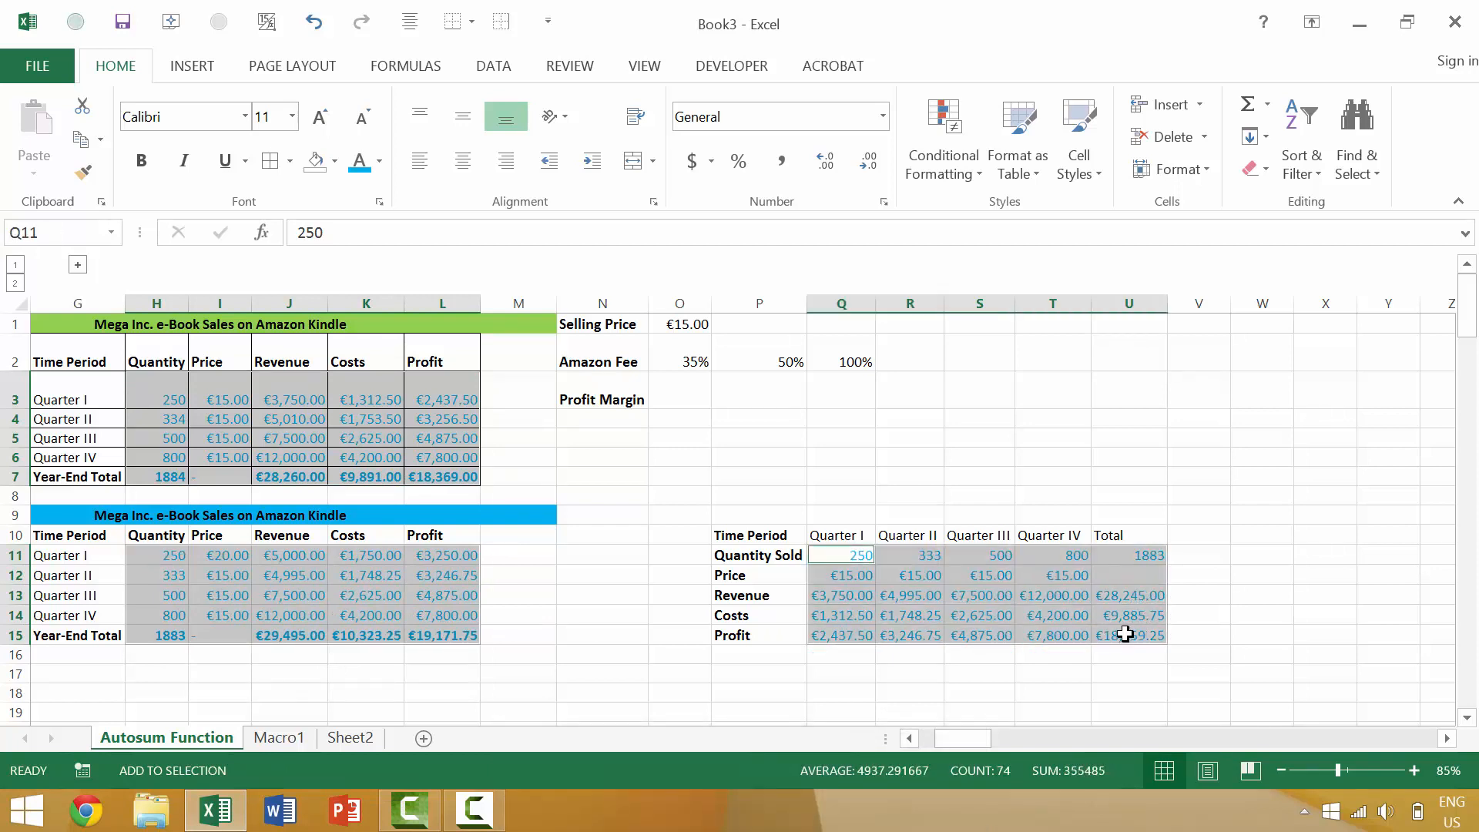
key(ctrl+b)
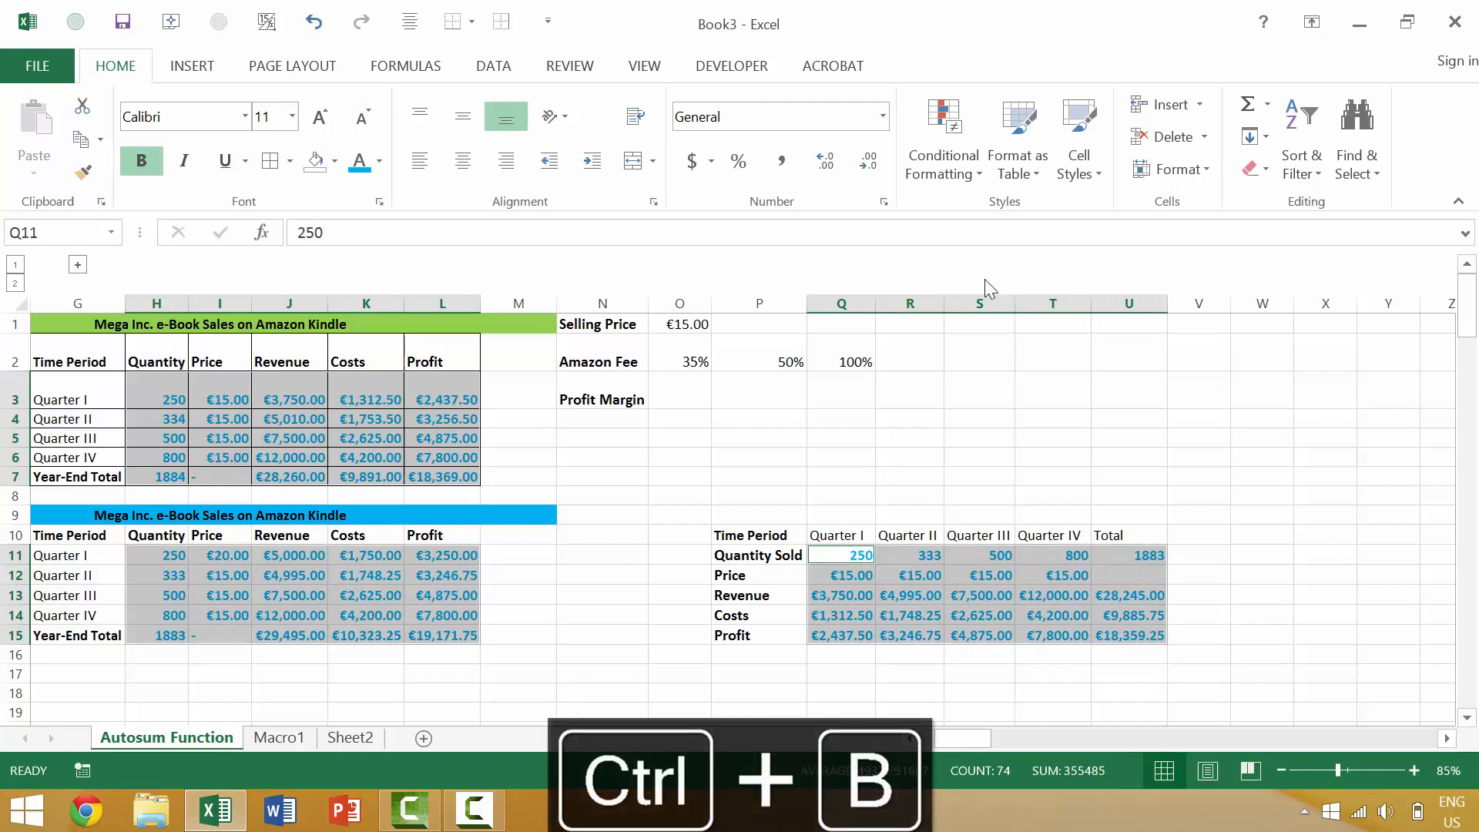
mouse_move(151, 774)
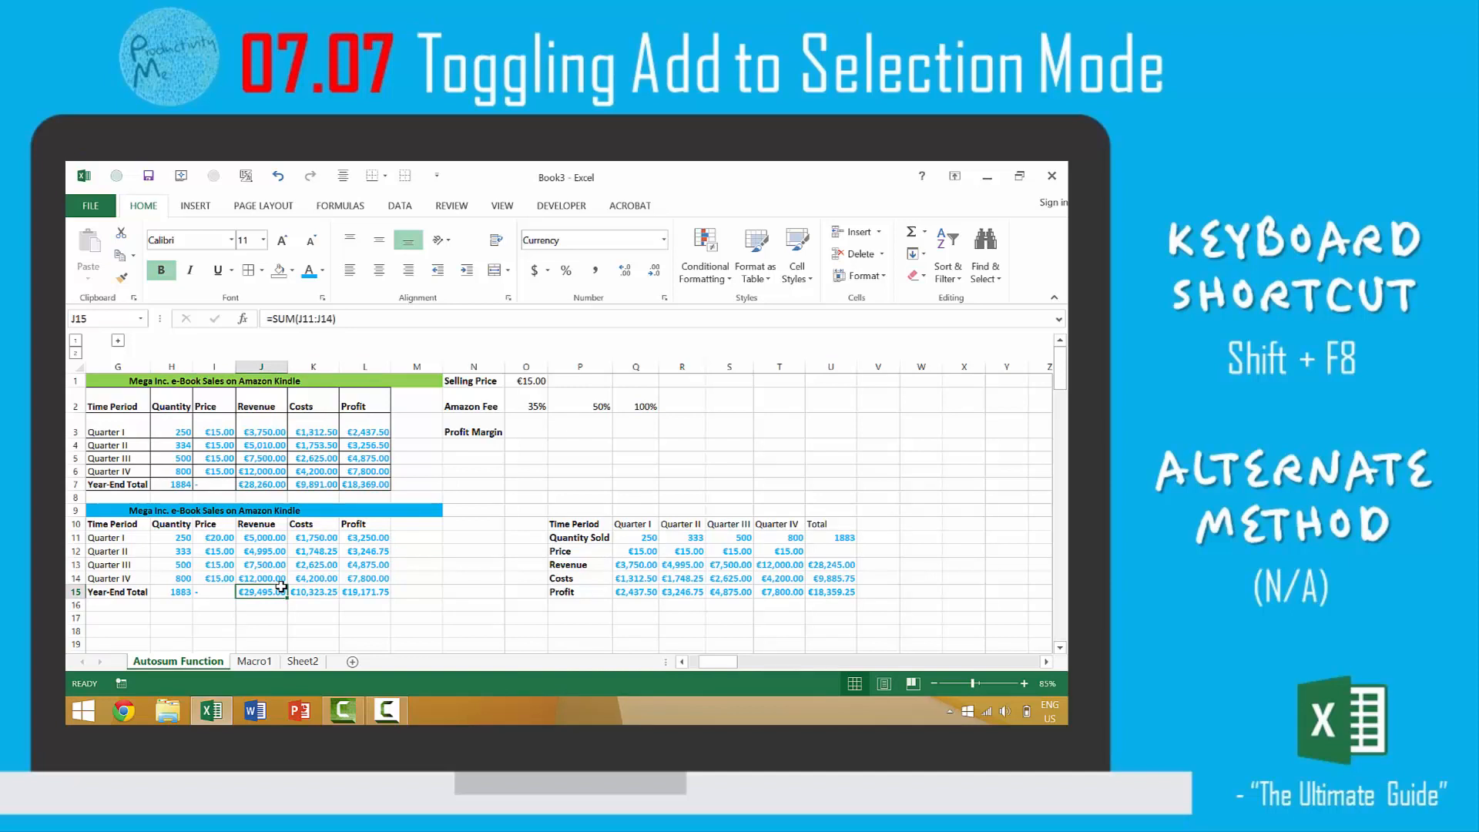
key(Shift+F8)
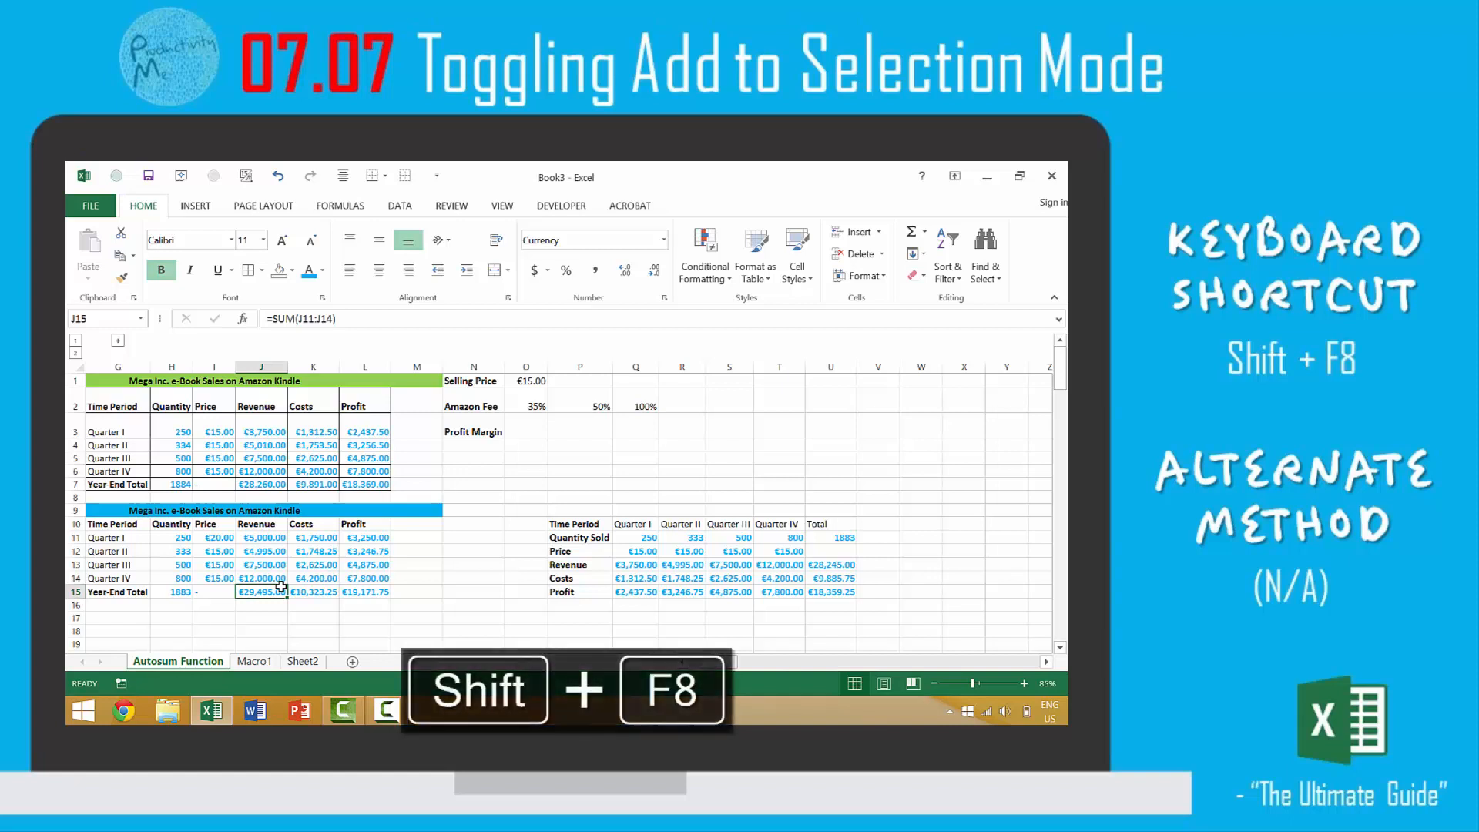